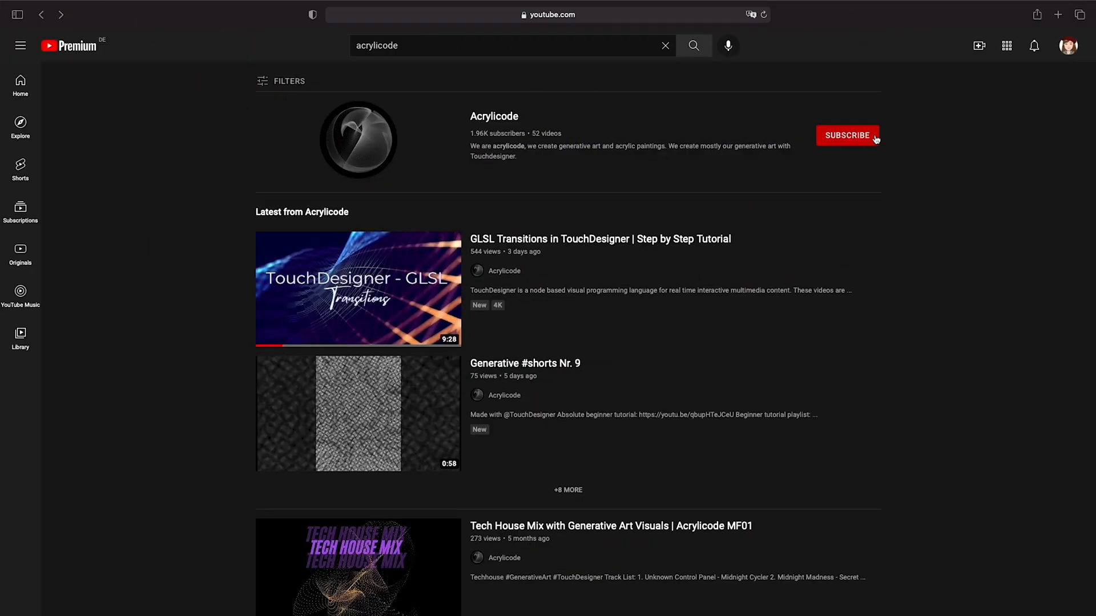
# - Subscribe to the Acrylicode channel and land on its membership page
pyautogui.click(848, 135)
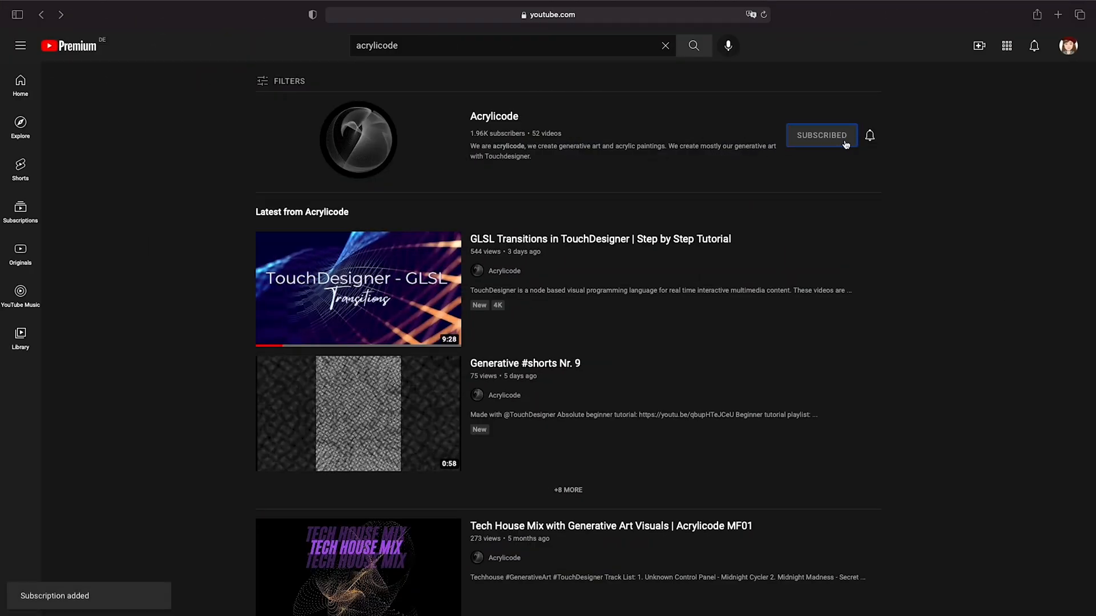
pyautogui.click(870, 135)
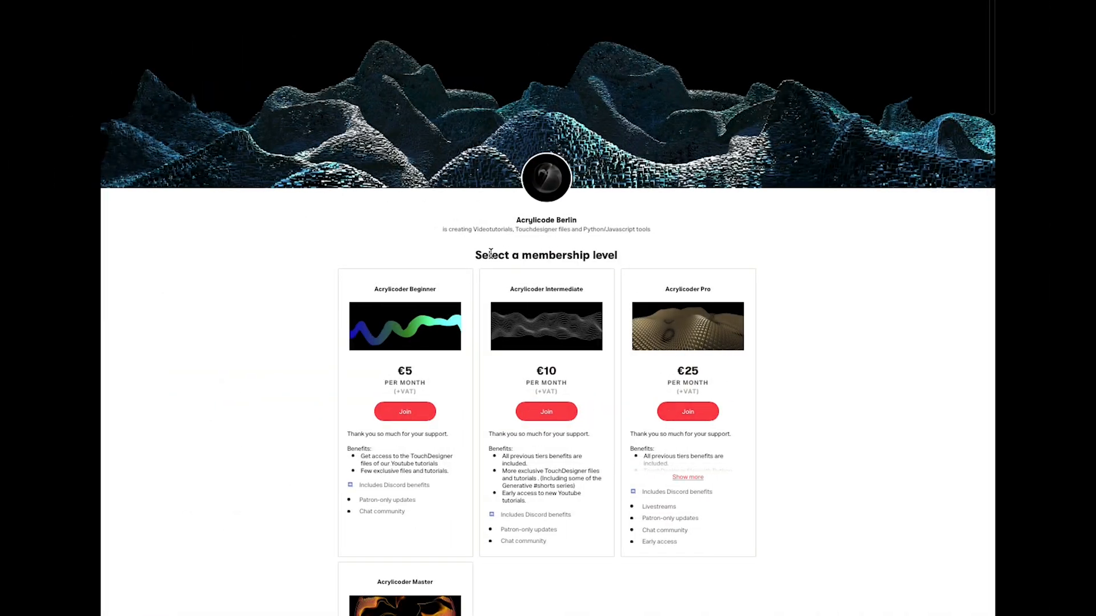
# - Scroll the Patreon page to reveal all four tiers down to the €50 Master level
pyautogui.scroll(-3)
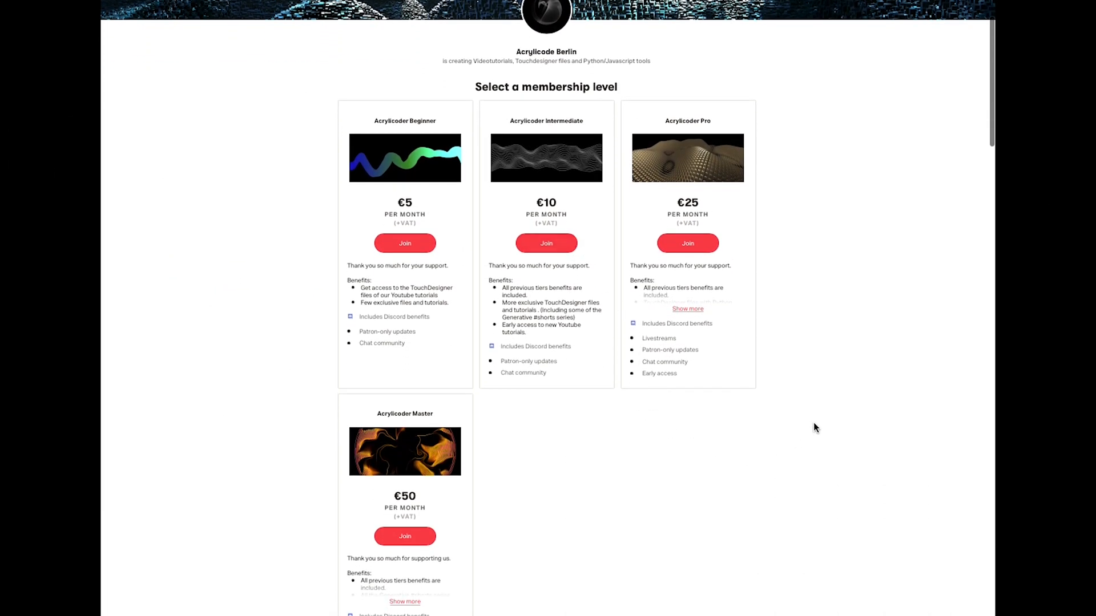
pyautogui.scroll(-3)
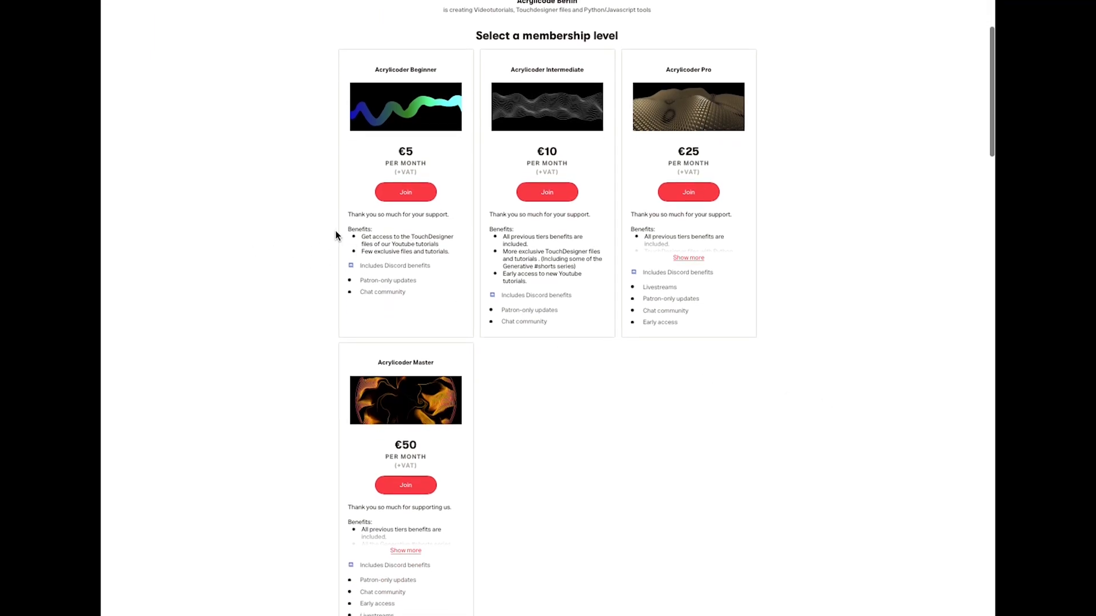
pyautogui.moveTo(419, 236)
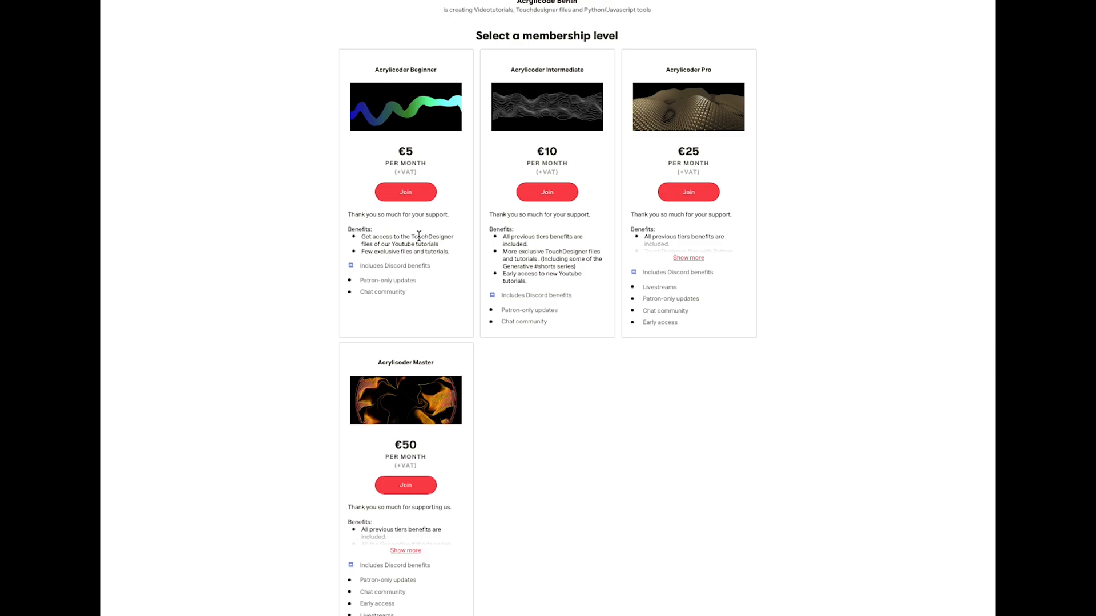
pyautogui.moveTo(555, 250)
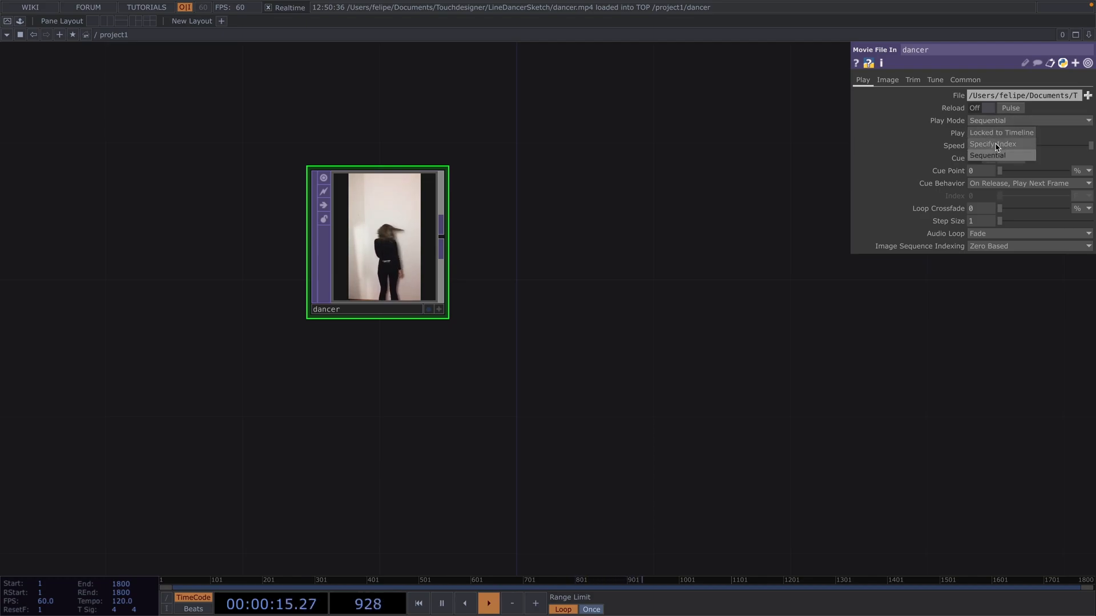
# - Set the dancer clip's Play Mode to Specify Index and duplicate the node
pyautogui.click(992, 144)
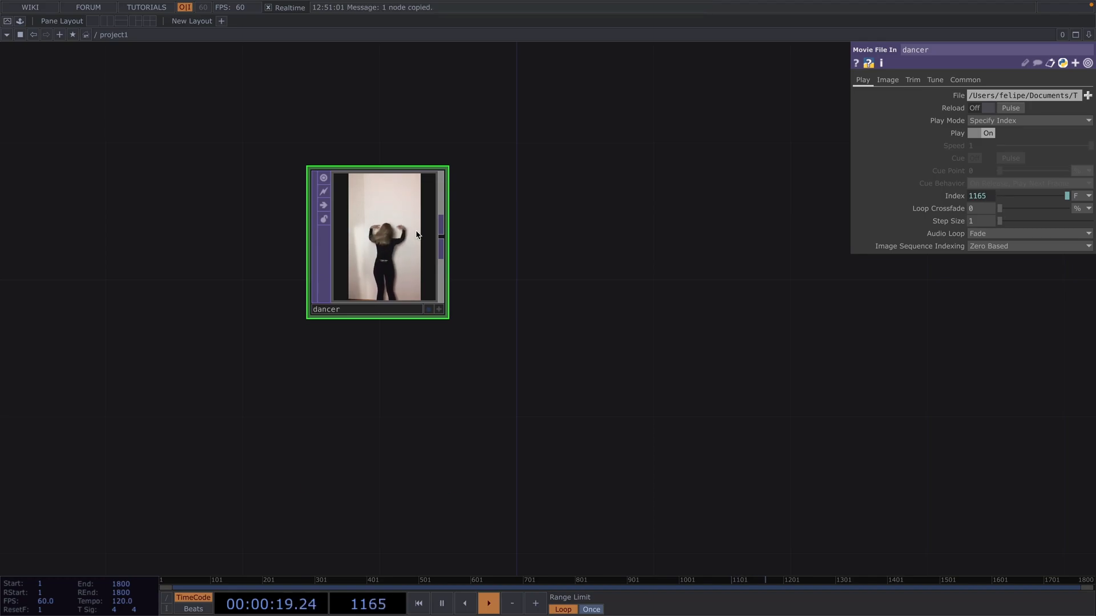
pyautogui.press('ctrl+v')
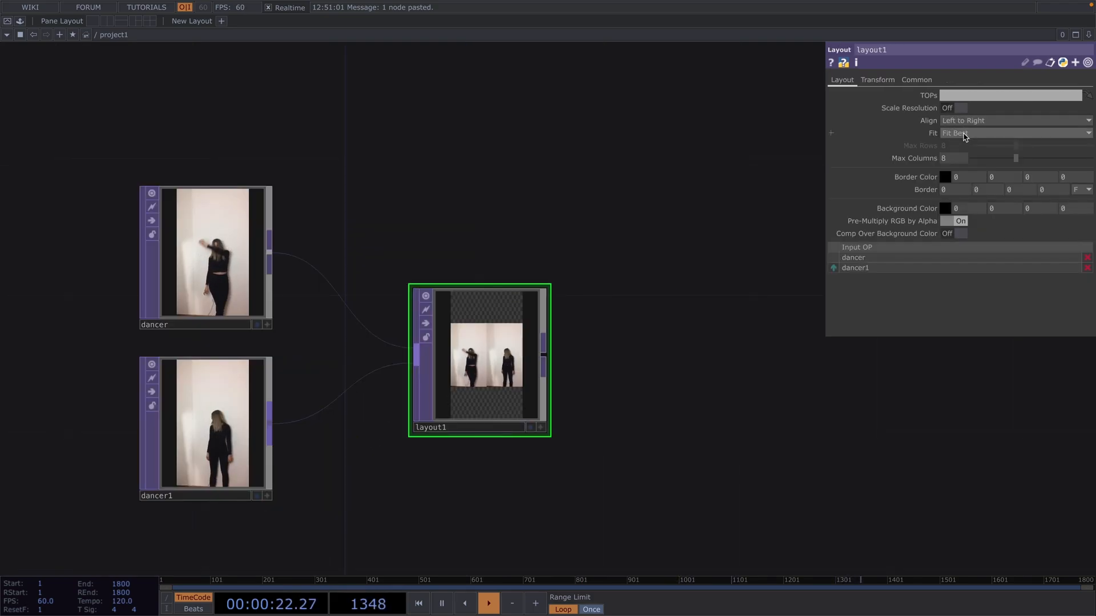
# - Choose the Fit mode for the two dancer clips in the Layout TOP
pyautogui.click(1013, 133)
pyautogui.write('nu')
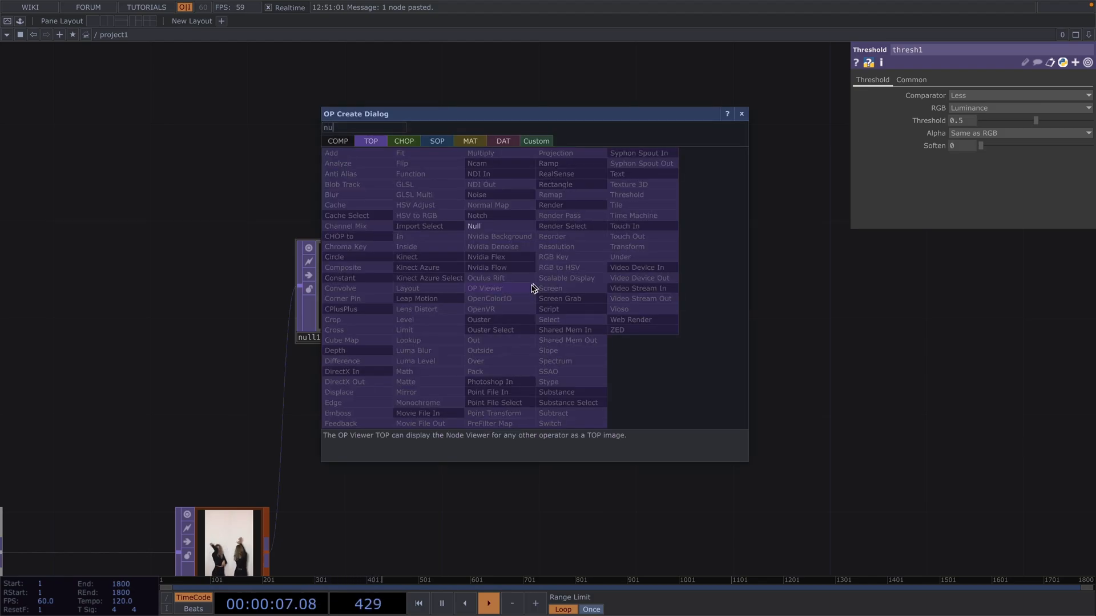
# - Add a Null TOP after the thresh1 operator
pyautogui.click(474, 226)
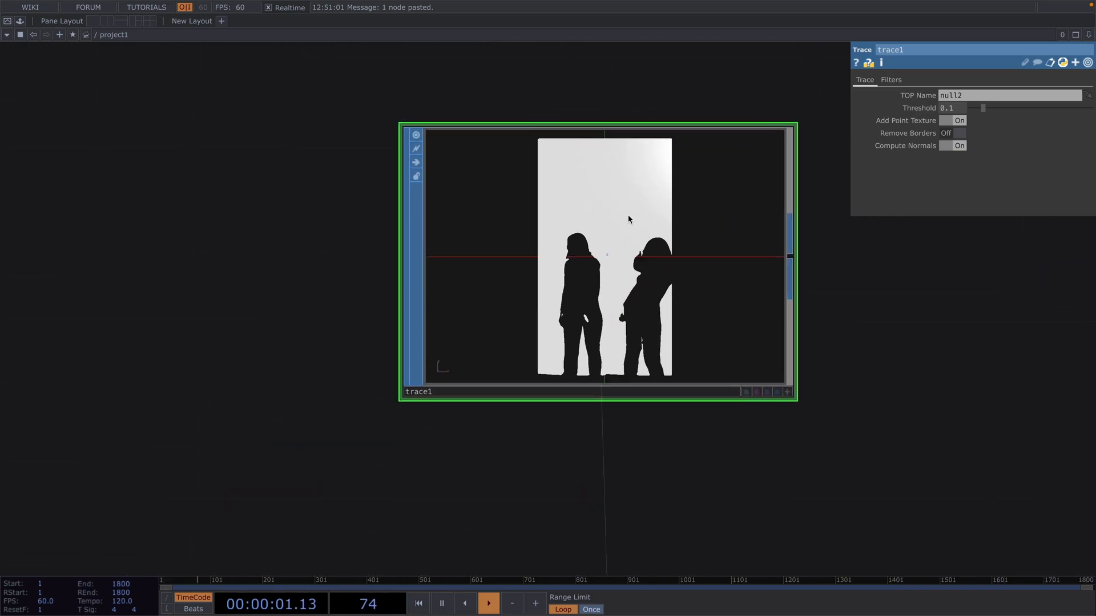
# - Turn Remove Borders on and Add Point Texture off for the trace of null2
pyautogui.click(952, 133)
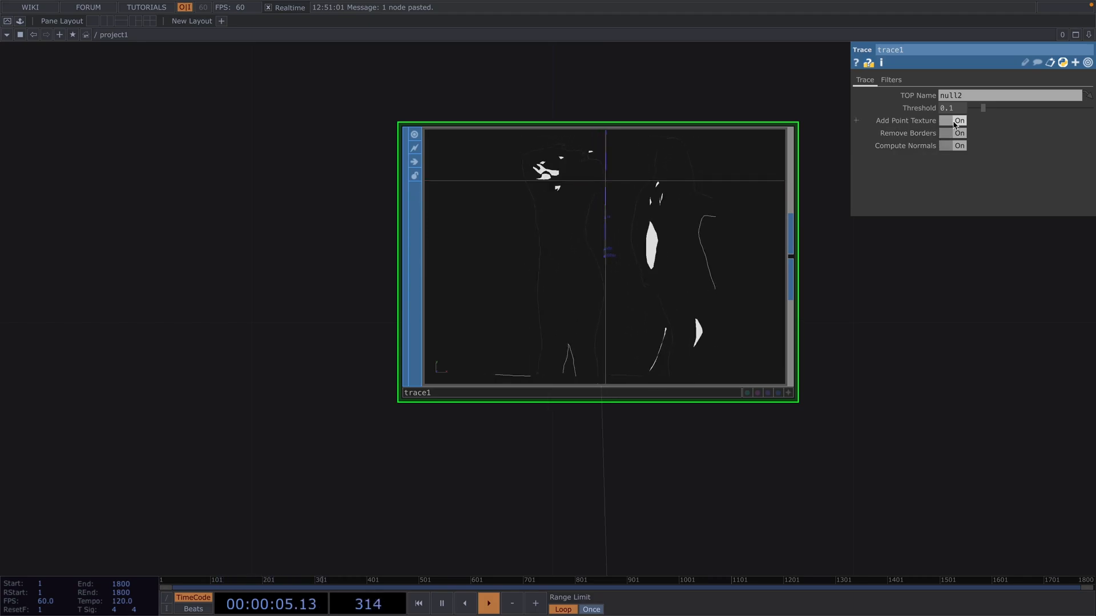
pyautogui.click(957, 120)
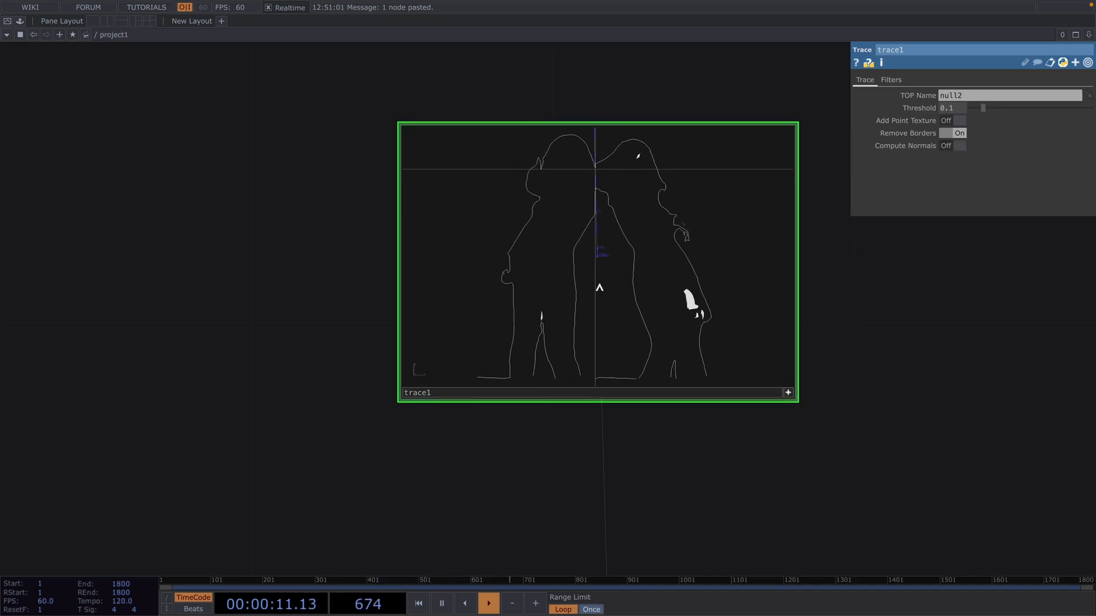
pyautogui.rightClick(605, 275)
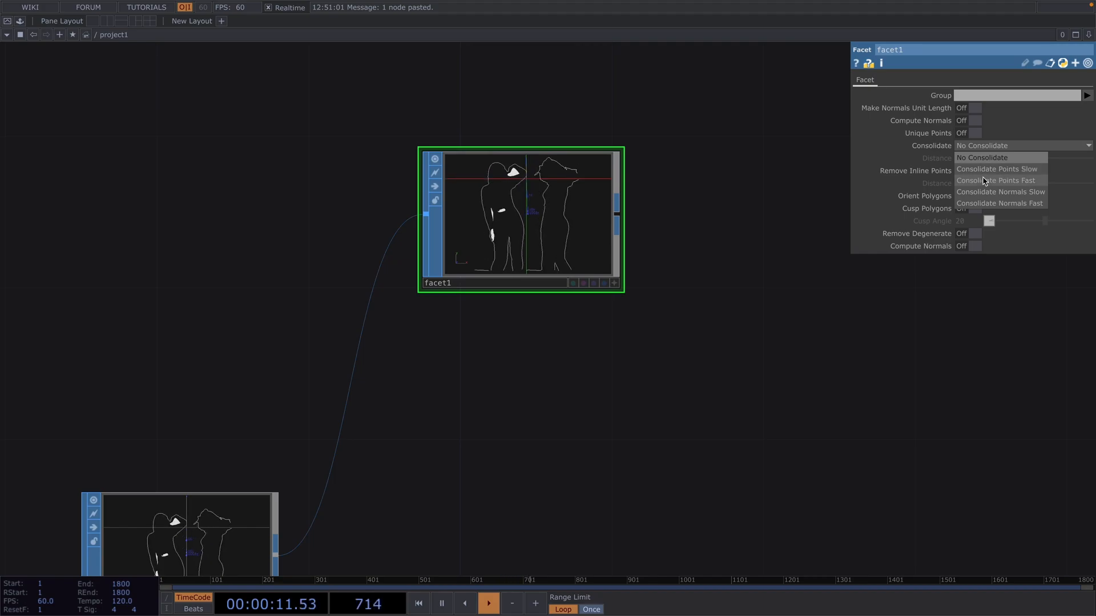
# - Set the Facet SOP's Consolidate to Consolidate Points Fast
pyautogui.click(995, 180)
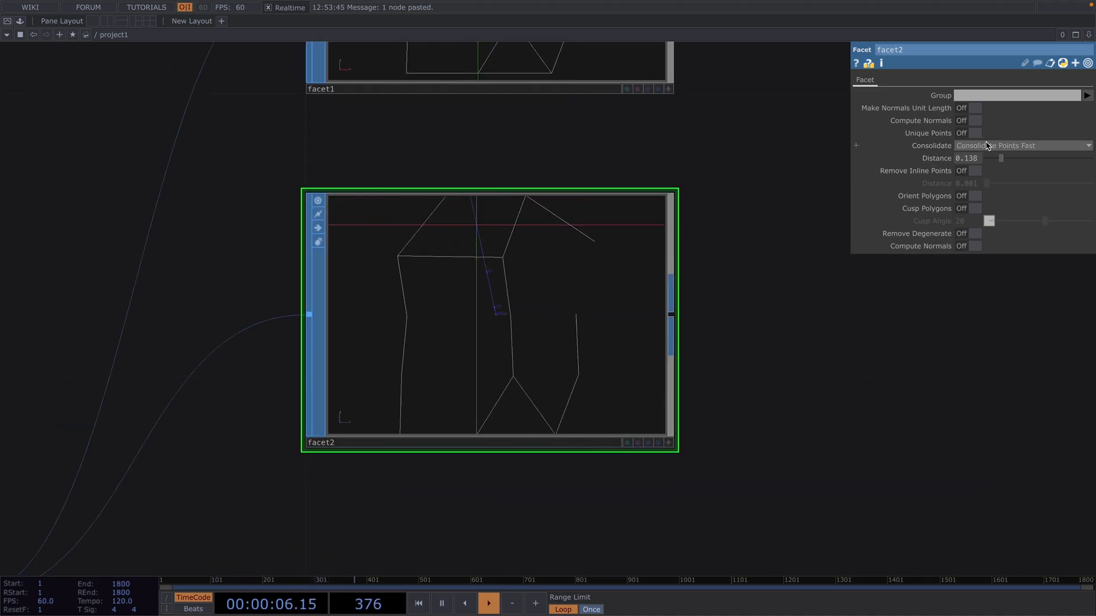
# - Set facet2 to No Consolidate with Remove Inline Points on, then search 'mer' for a Merge SOP
pyautogui.click(1021, 145)
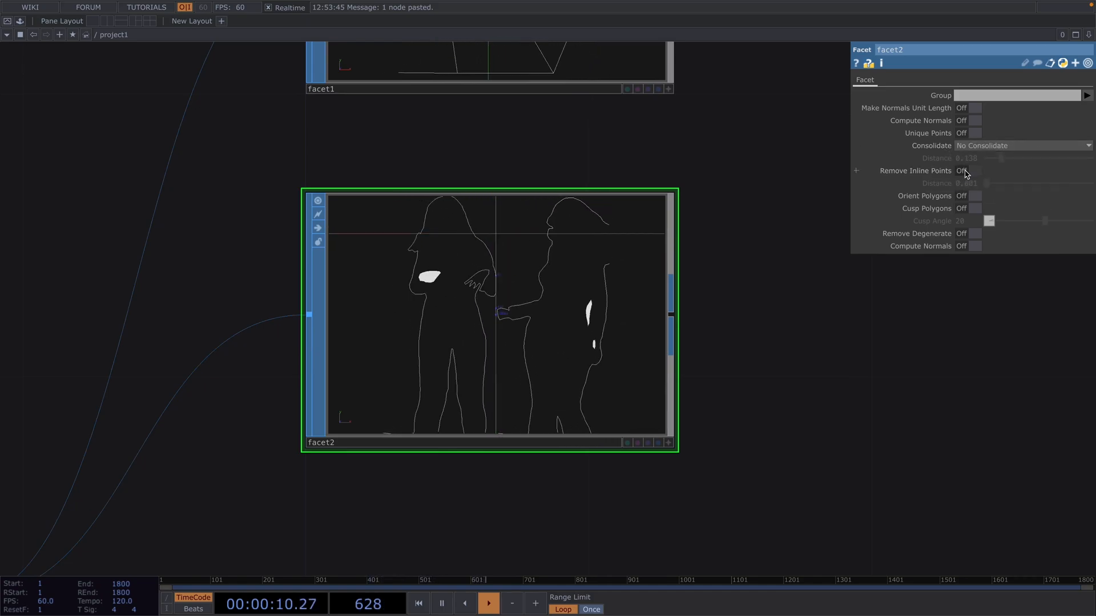
pyautogui.click(972, 171)
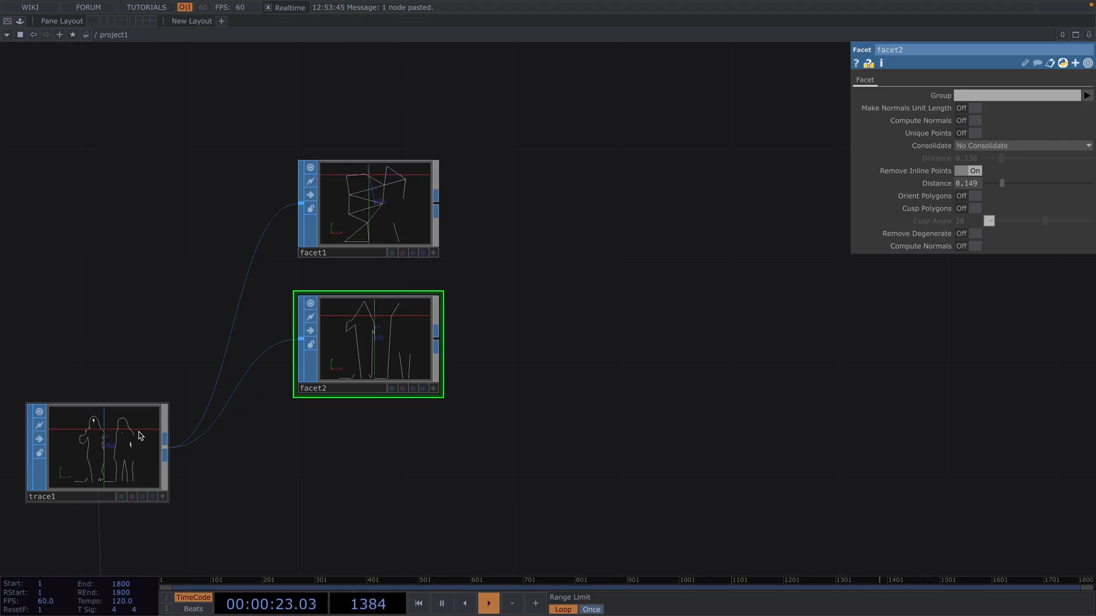
pyautogui.write('mer')
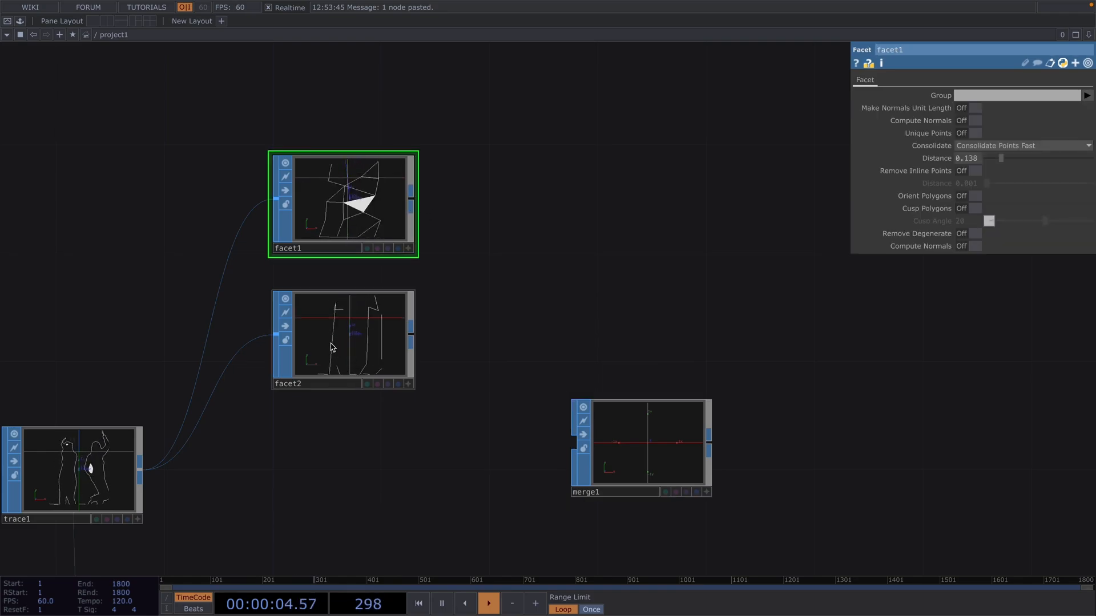
# - Wire facet1's output into merge1 alongside facet2 and trace1
pyautogui.click(488, 603)
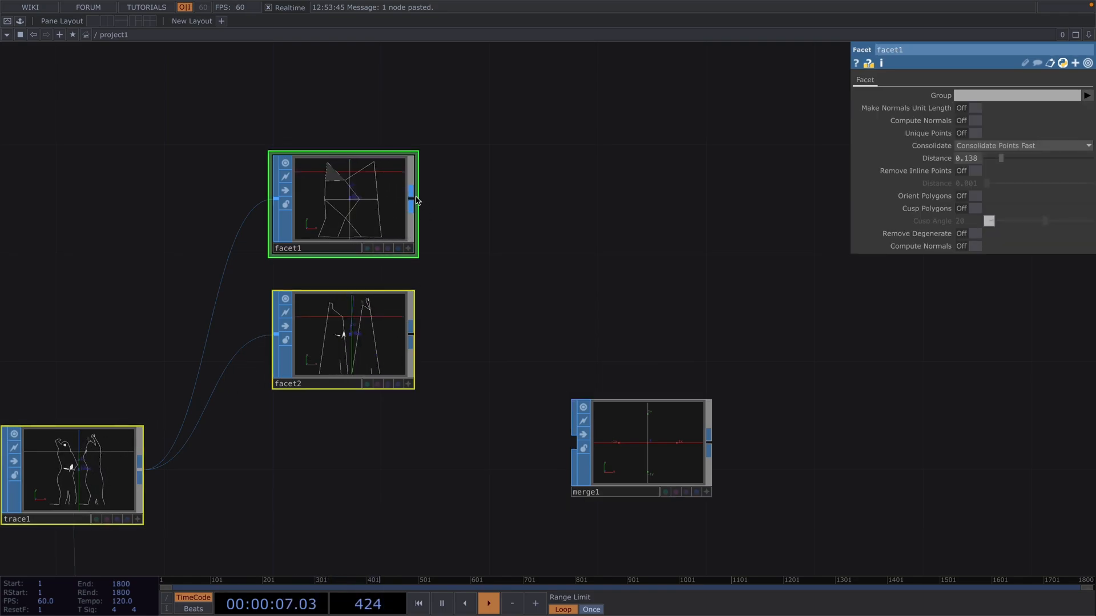
pyautogui.click(488, 603)
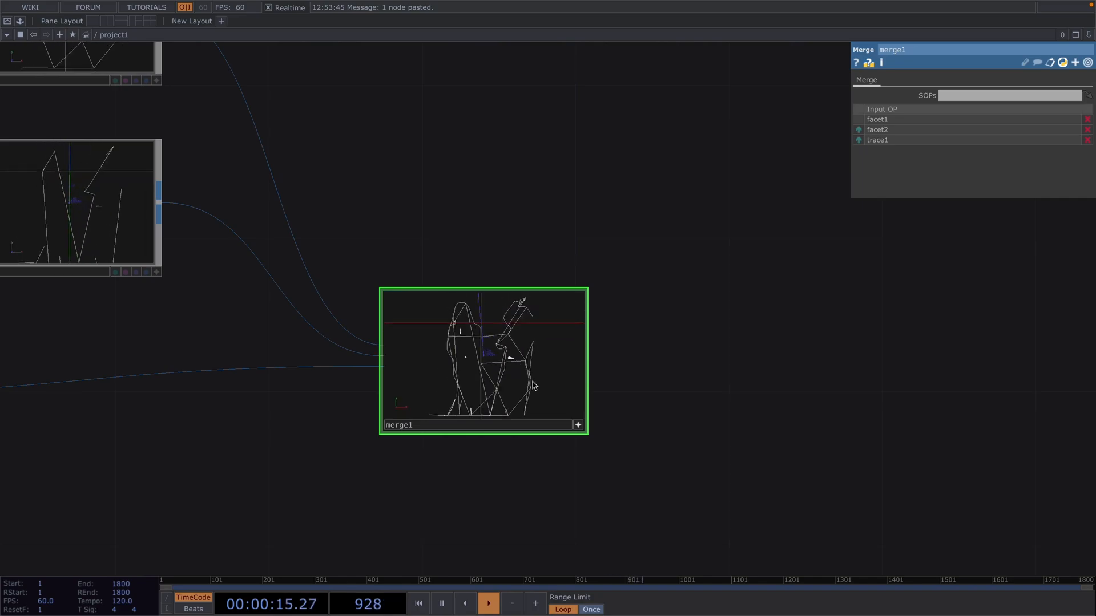
pyautogui.rightClick(530, 388)
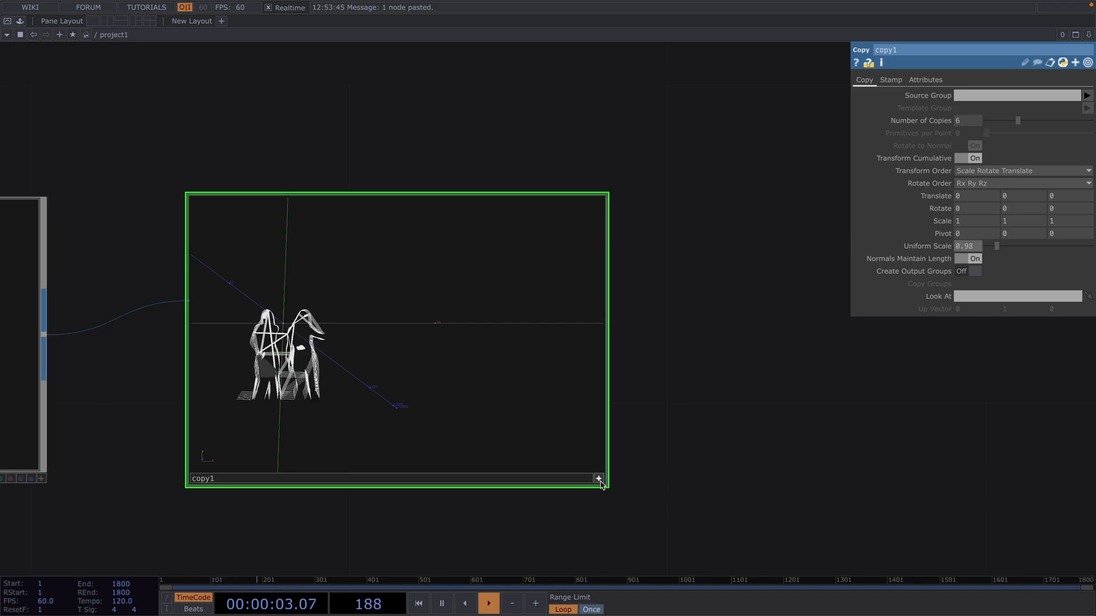
# - Configure the Copy SOP with 6 cumulative copies at 0.98 uniform scale
pyautogui.click(597, 478)
pyautogui.write('ge')
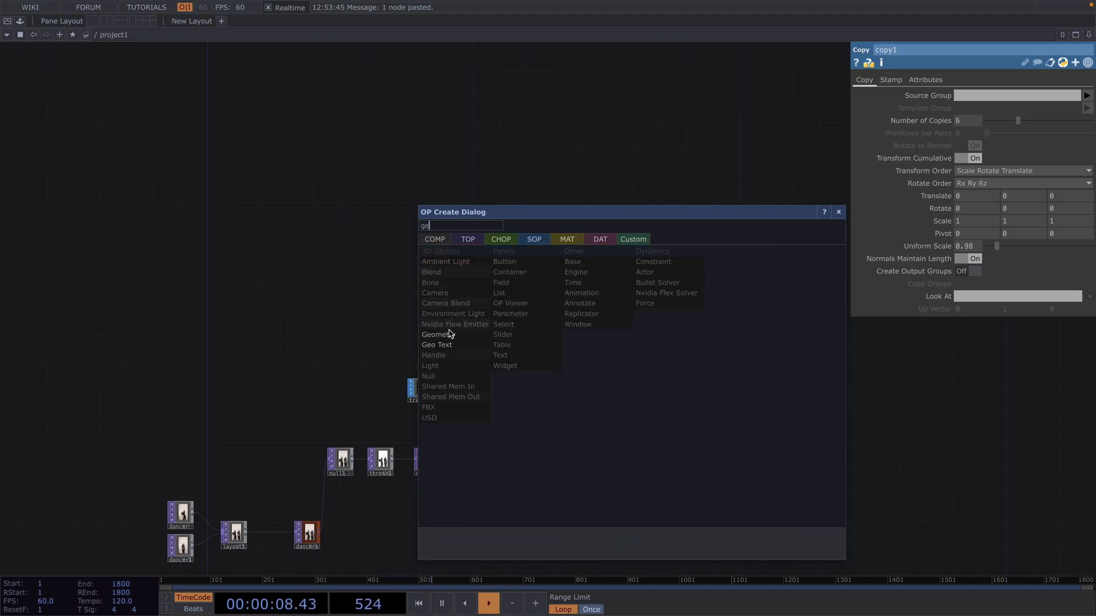
# - Add a Render TOP drawing the line geometry through cam1, wired after geo1 and the camera
pyautogui.click(439, 335)
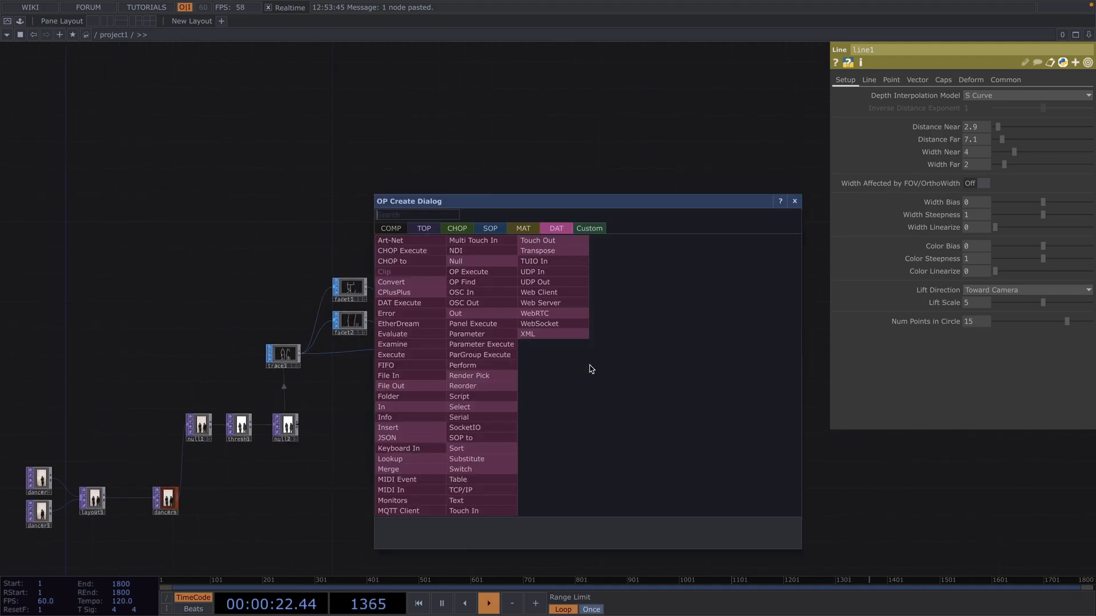
pyautogui.write('re')
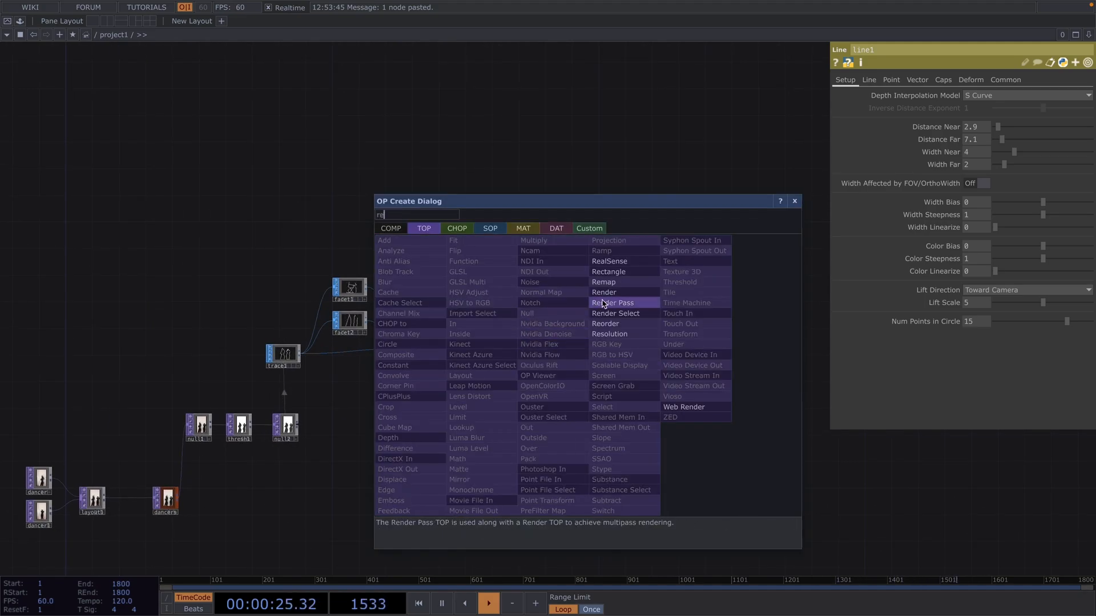
pyautogui.click(603, 292)
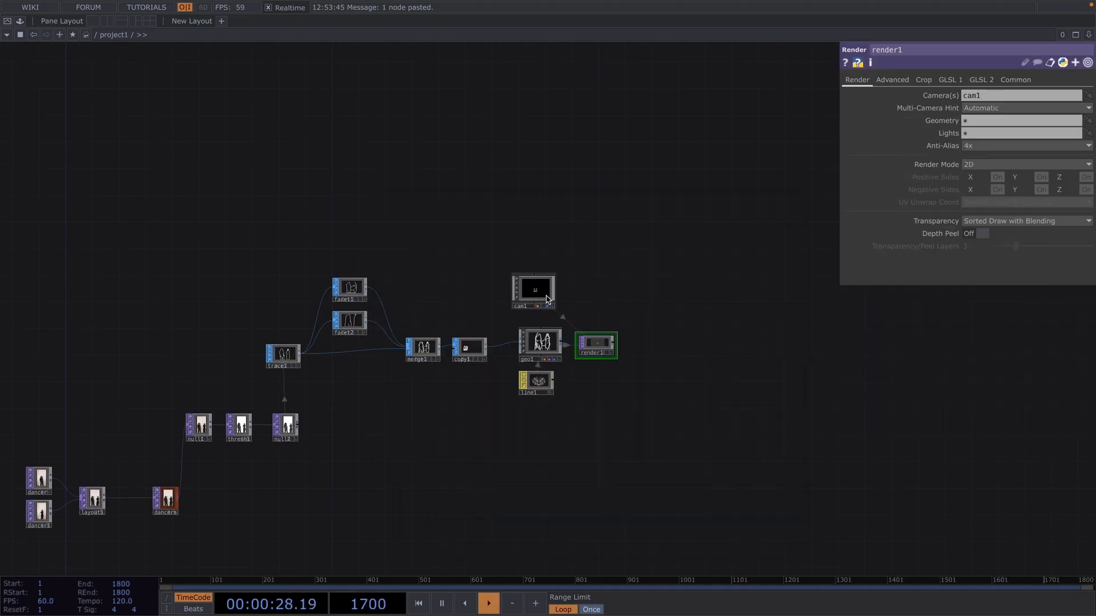
pyautogui.click(1015, 79)
pyautogui.write('n')
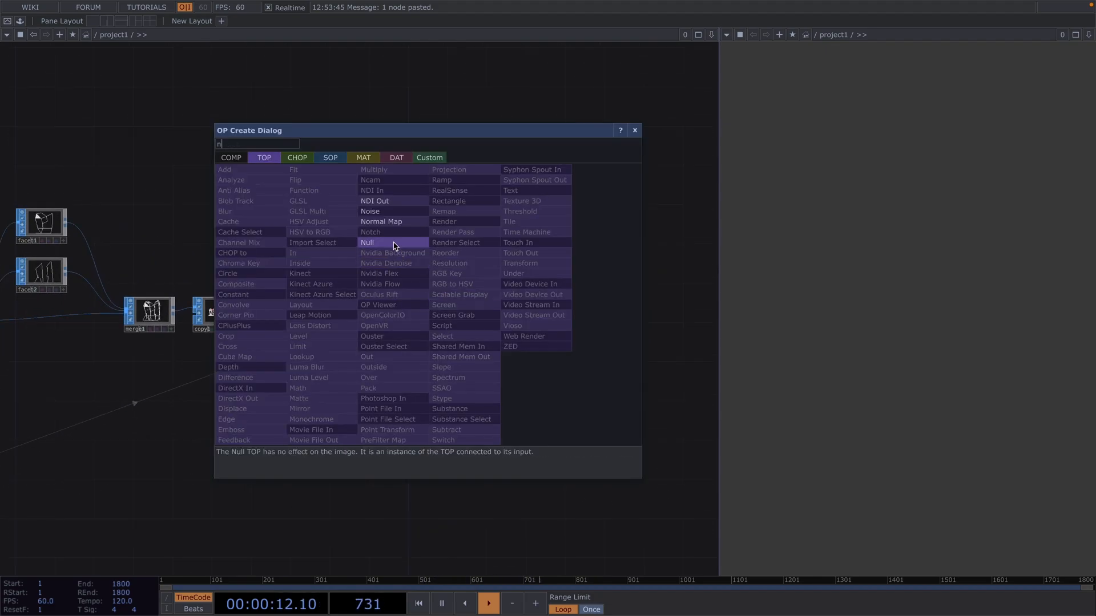
# - Append a Null TOP, preview the render beside the network, and set line1 widths to 1.5 near and 1.6 far
pyautogui.click(368, 242)
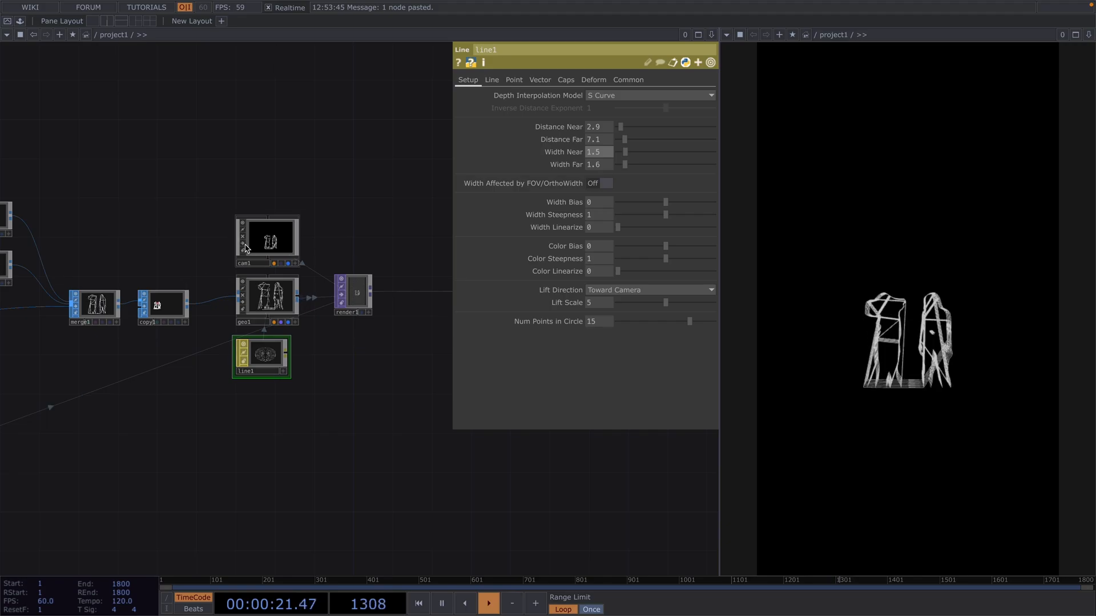
pyautogui.click(267, 241)
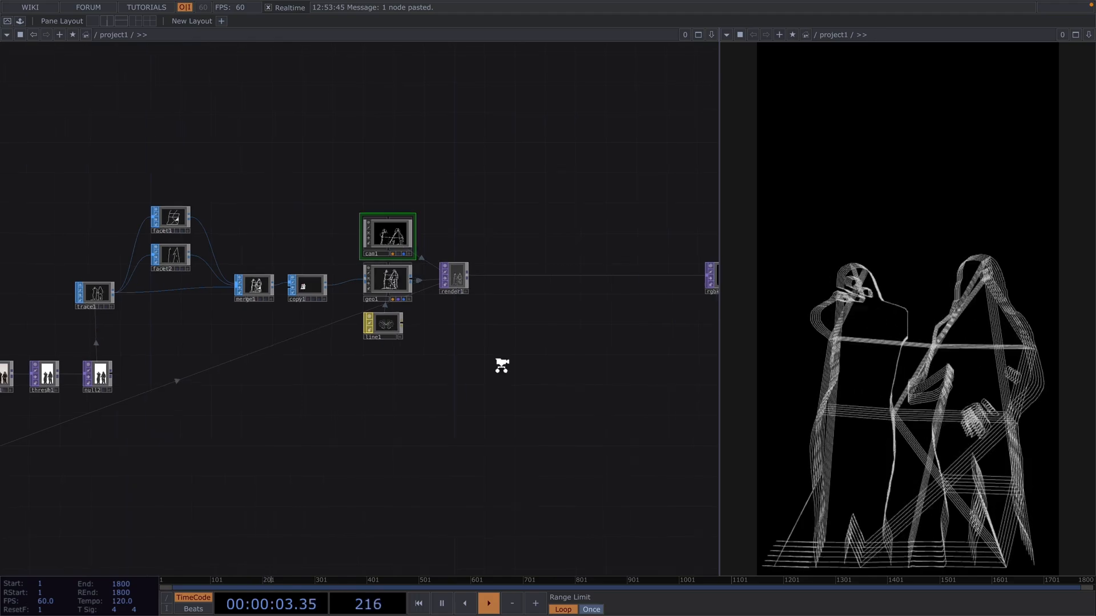
pyautogui.rightClick(497, 283)
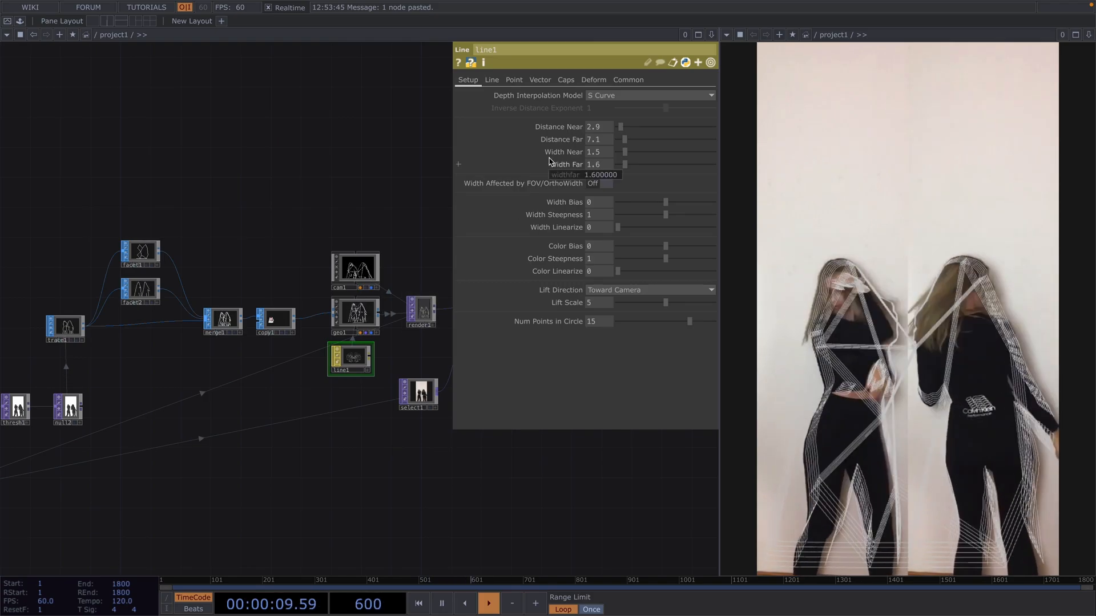
# - Set line1's Line Near Color to a red tint so the outlines render red
pyautogui.click(491, 78)
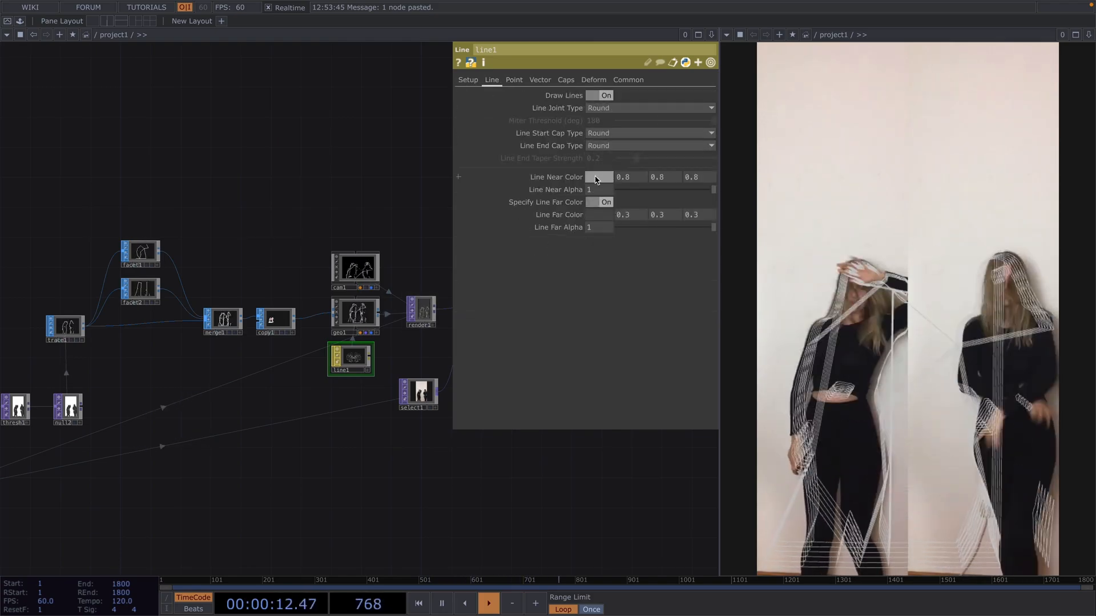
pyautogui.click(599, 177)
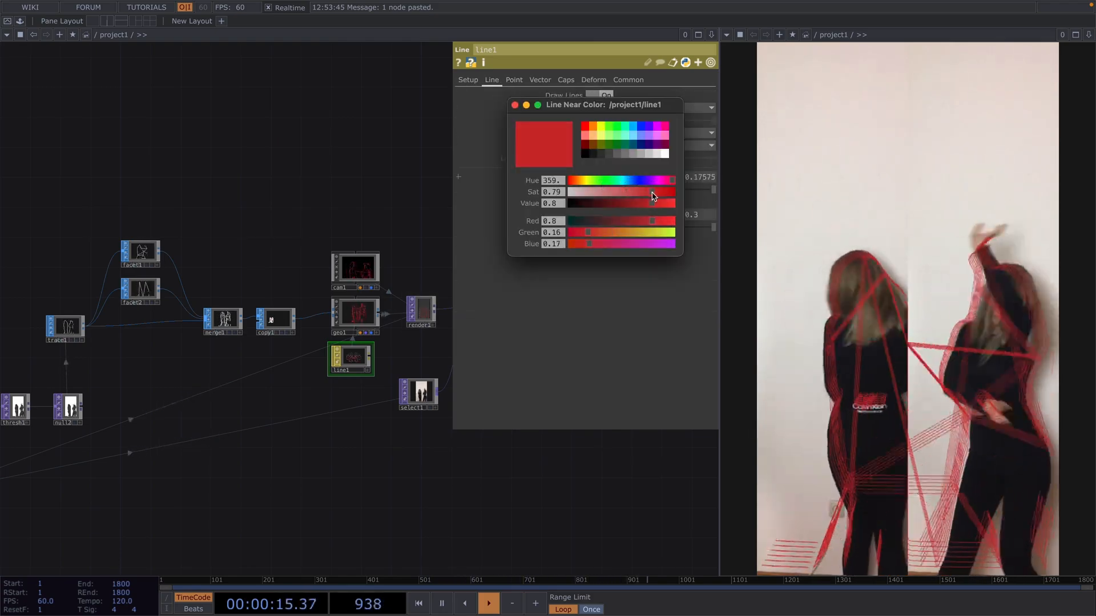
pyautogui.click(515, 105)
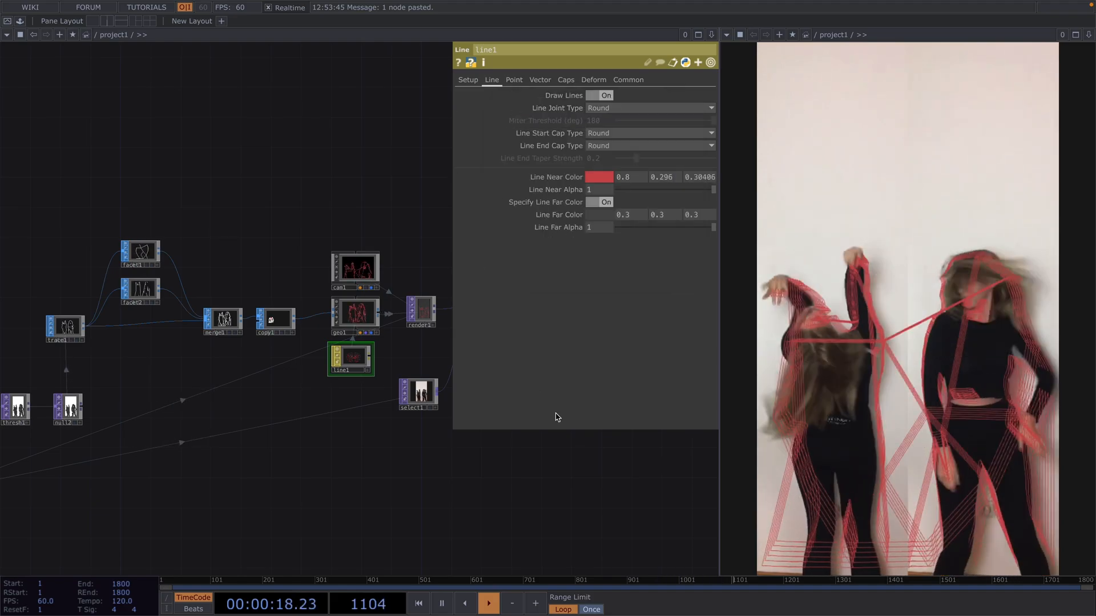
pyautogui.click(488, 603)
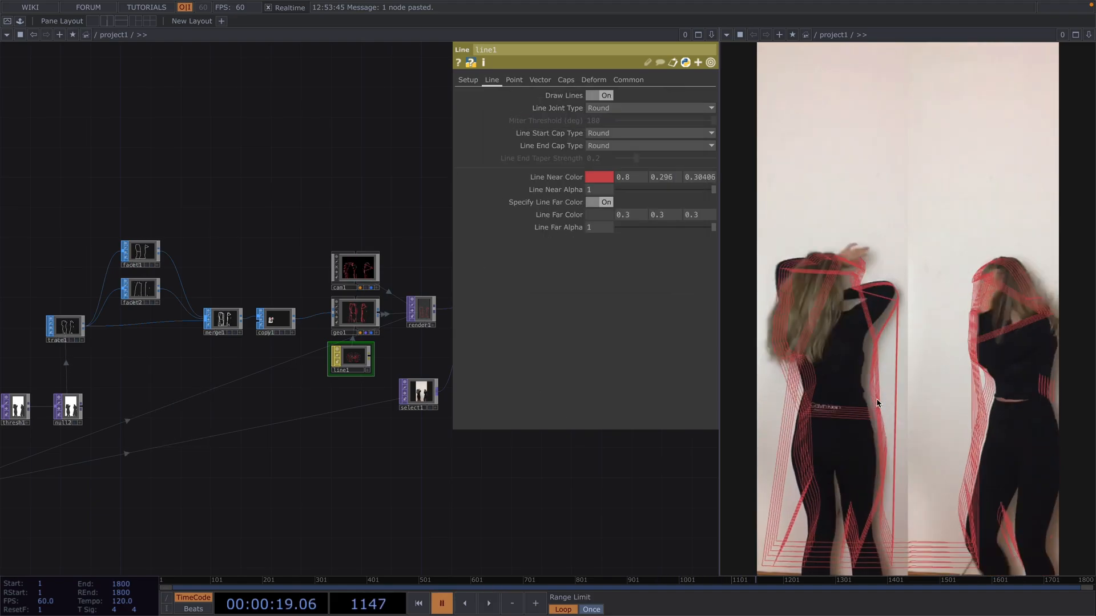
pyautogui.click(355, 269)
pyautogui.write('sw')
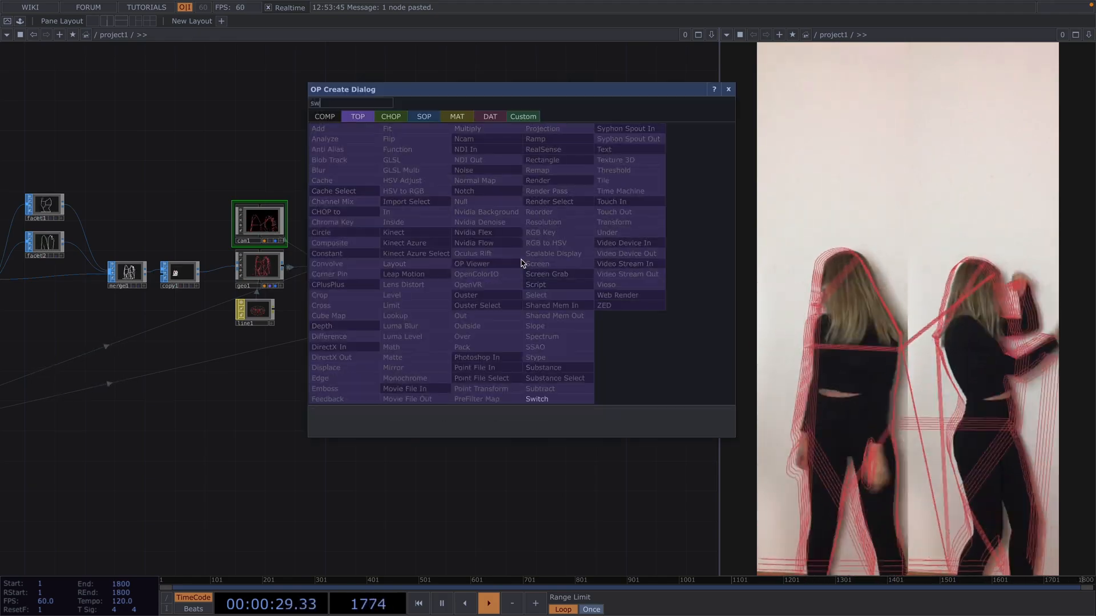
# - Add a Switch TOP fed by the inverted Level and composited Over versions of the render
pyautogui.click(536, 398)
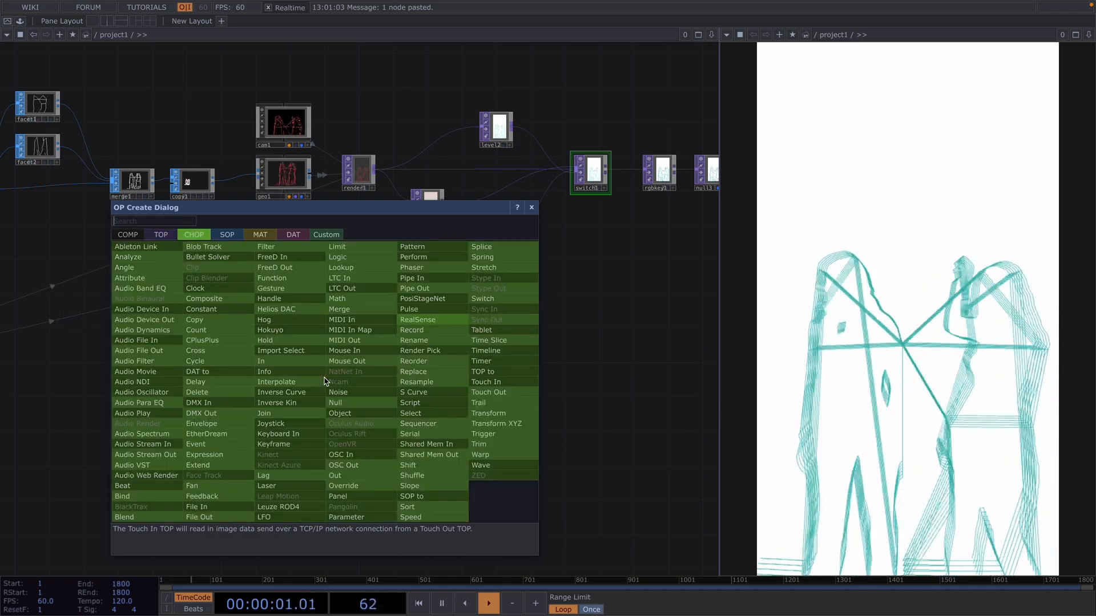
# - Add a time-sliced sparse Noise CHOP with amplitude 0.5 and offset 0.5 feeding a Math CHOP
pyautogui.click(337, 392)
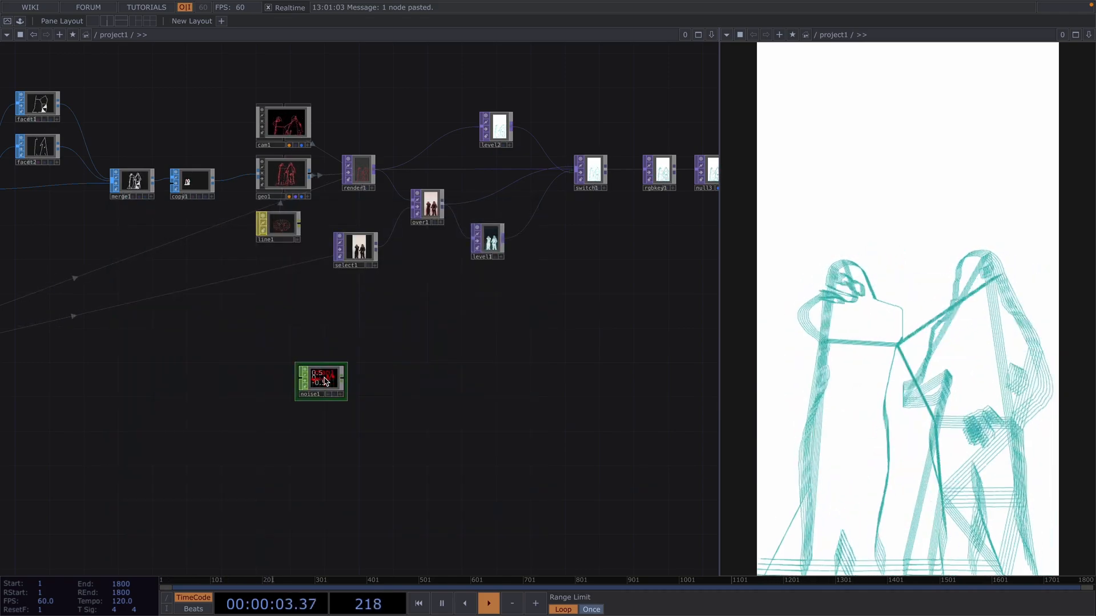
pyautogui.doubleClick(320, 381)
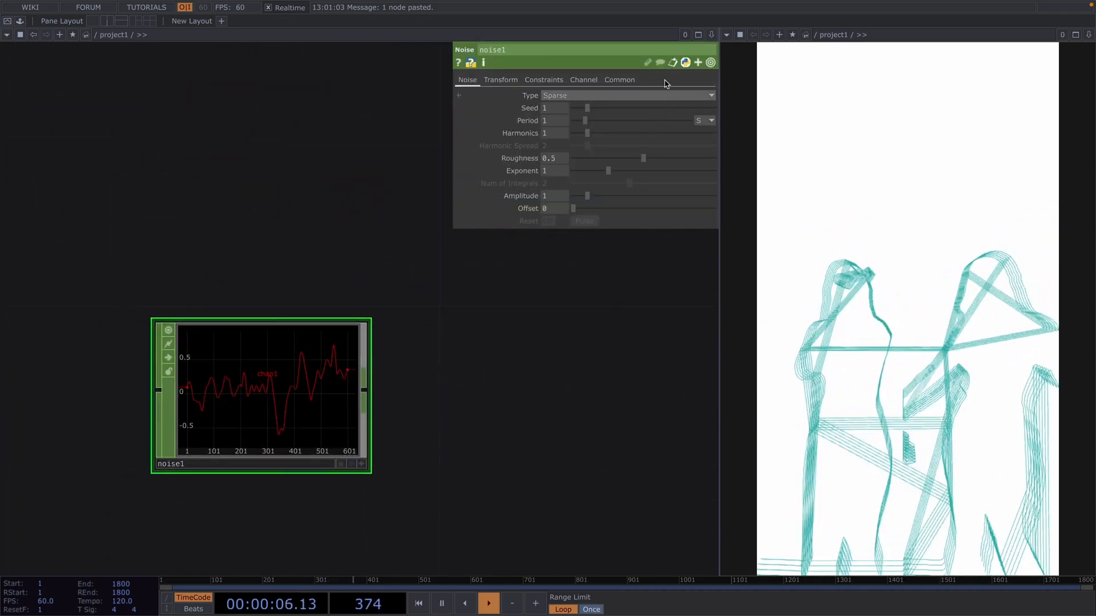
pyautogui.click(619, 78)
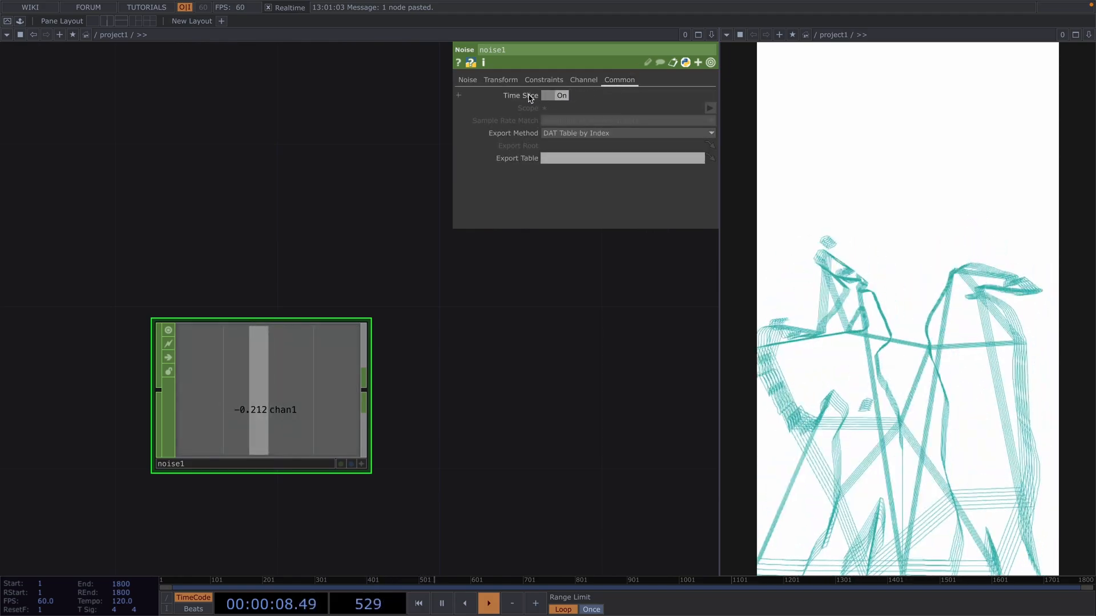
pyautogui.click(467, 79)
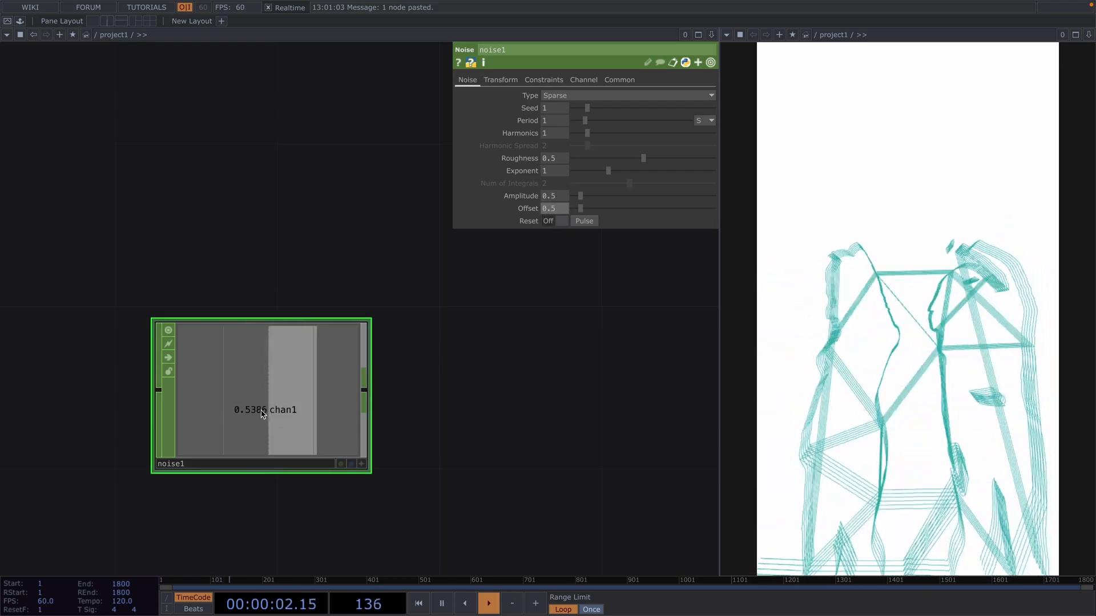
pyautogui.click(487, 603)
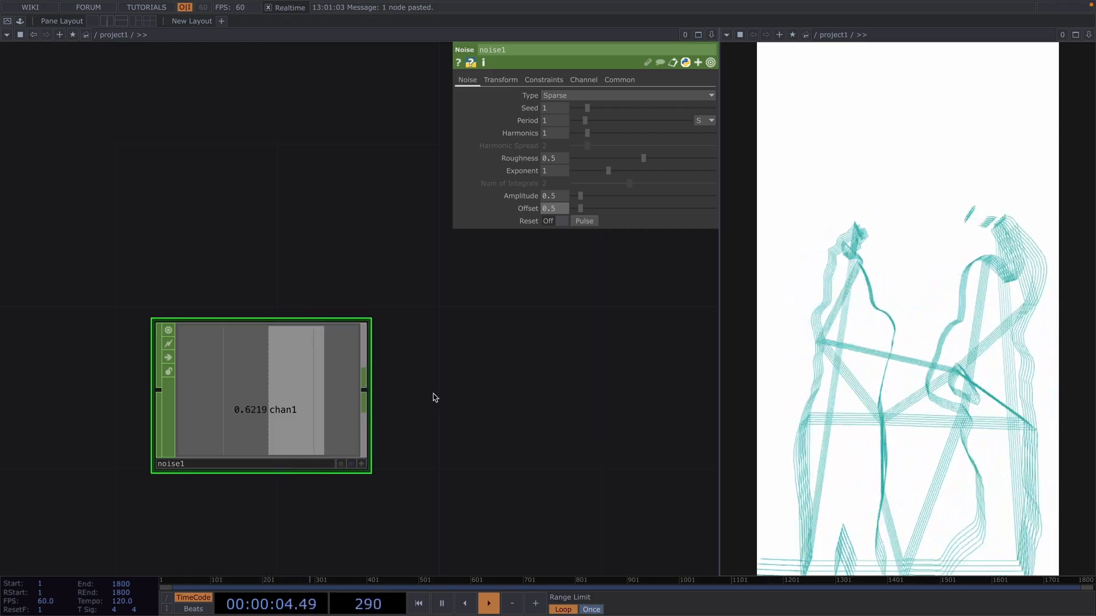
pyautogui.click(487, 603)
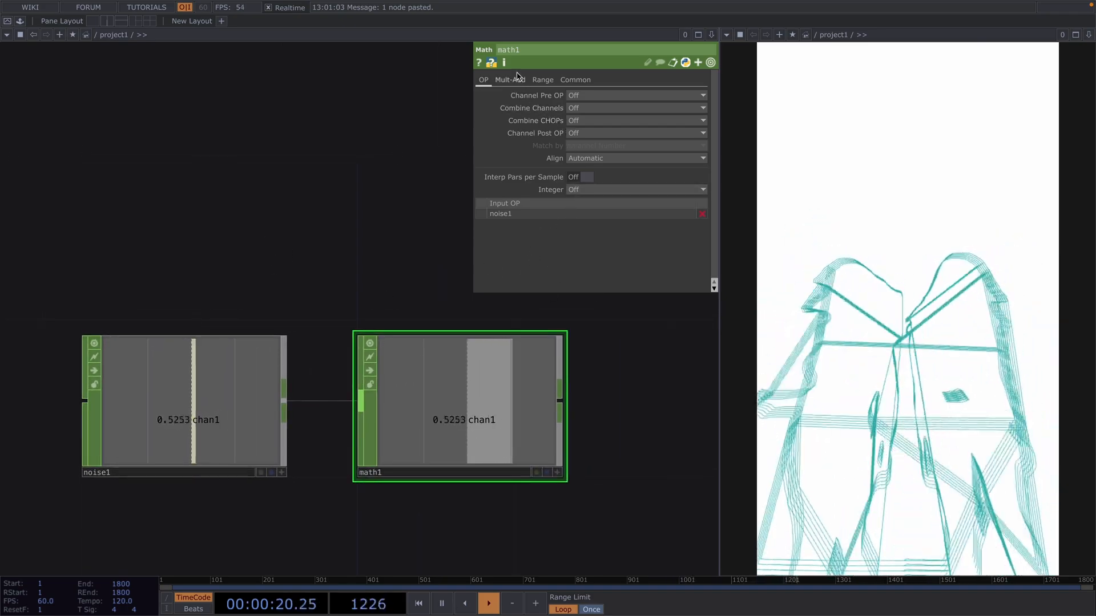
# - Have math1 multiply the noise by 10 and round to an integer, ending in a Null CHOP
pyautogui.click(510, 78)
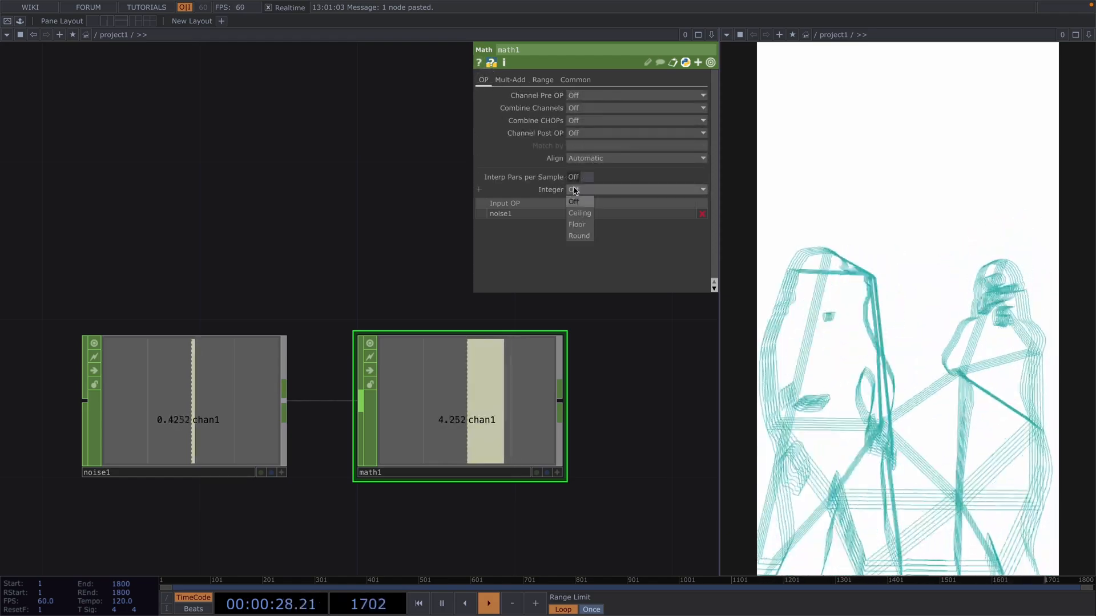
pyautogui.click(579, 235)
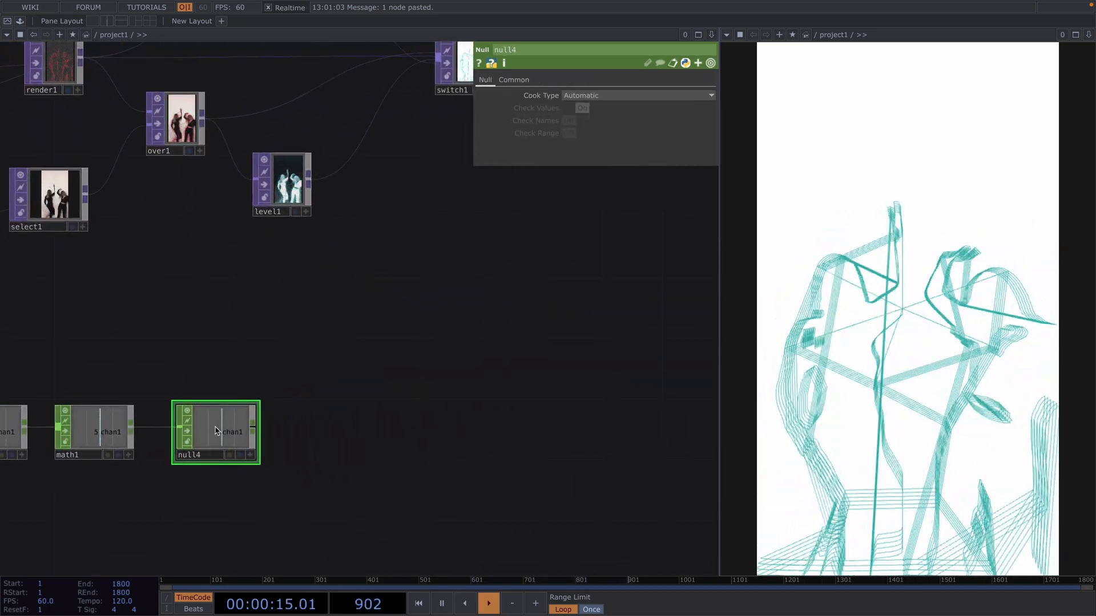
# - Add a CHOP Execute DAT watching null4 with Value Change on, and show the Textport
pyautogui.click(411, 119)
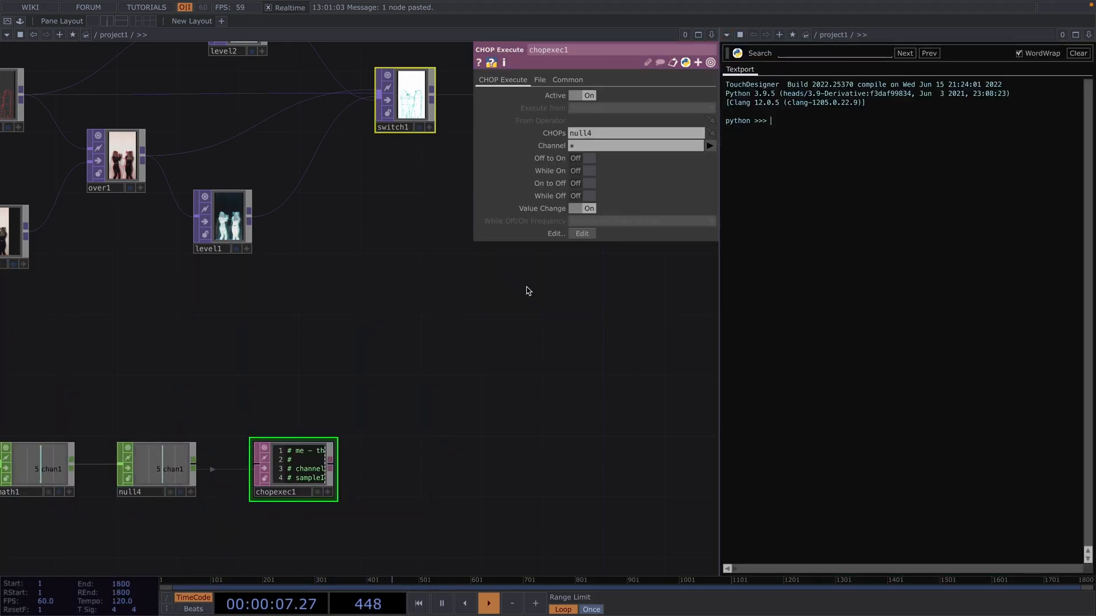
pyautogui.rightClick(846, 246)
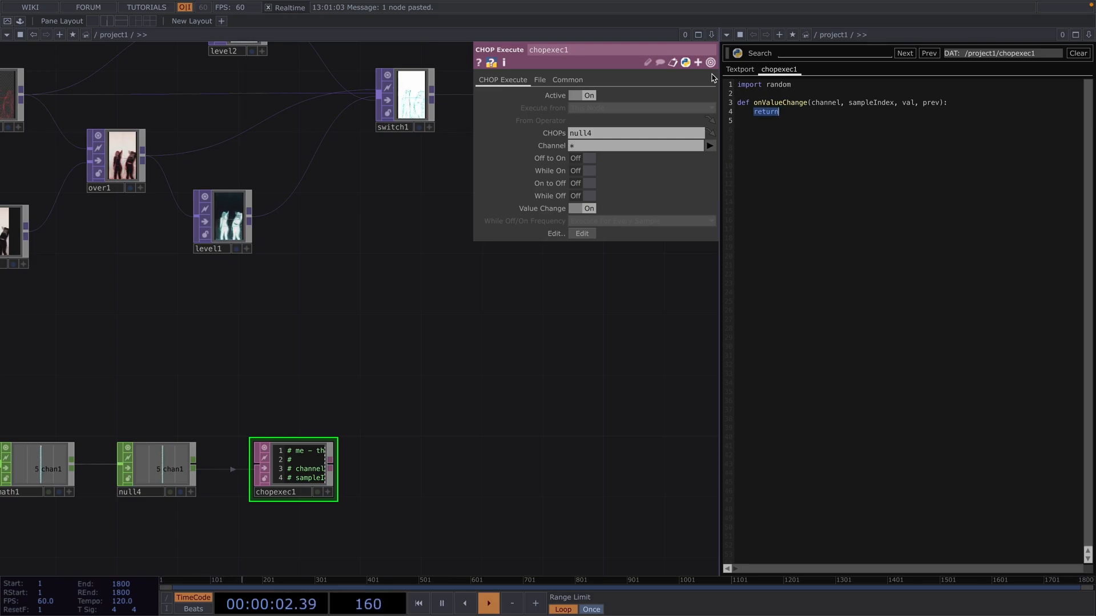
# - Script switch = op('switch1') and connections = len(switch.inputConnectors), then select switch1
pyautogui.write('switch =')
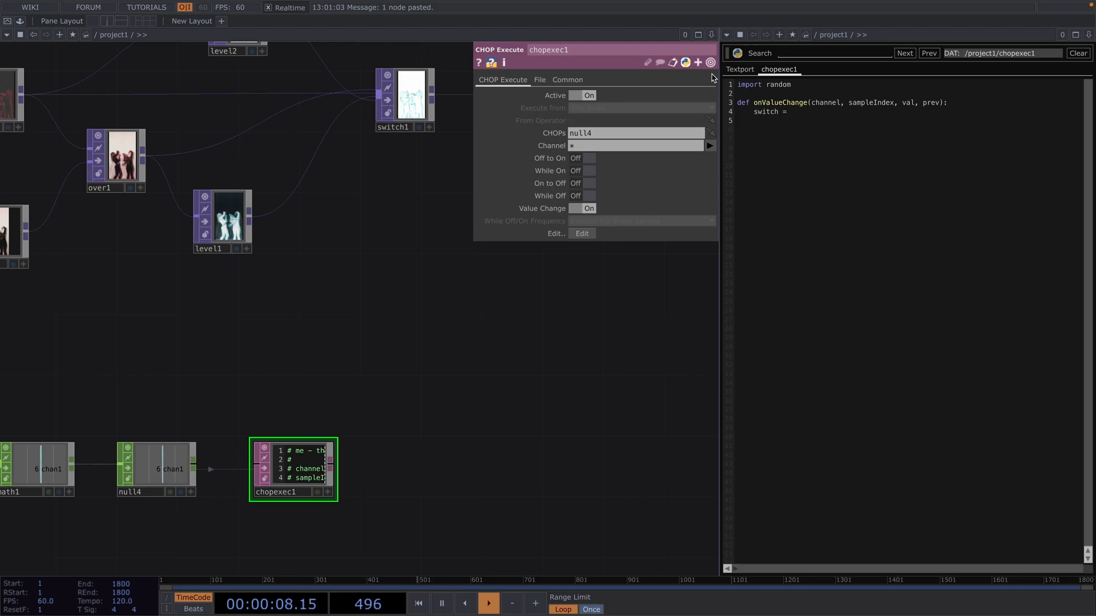
pyautogui.write("op('switch1")
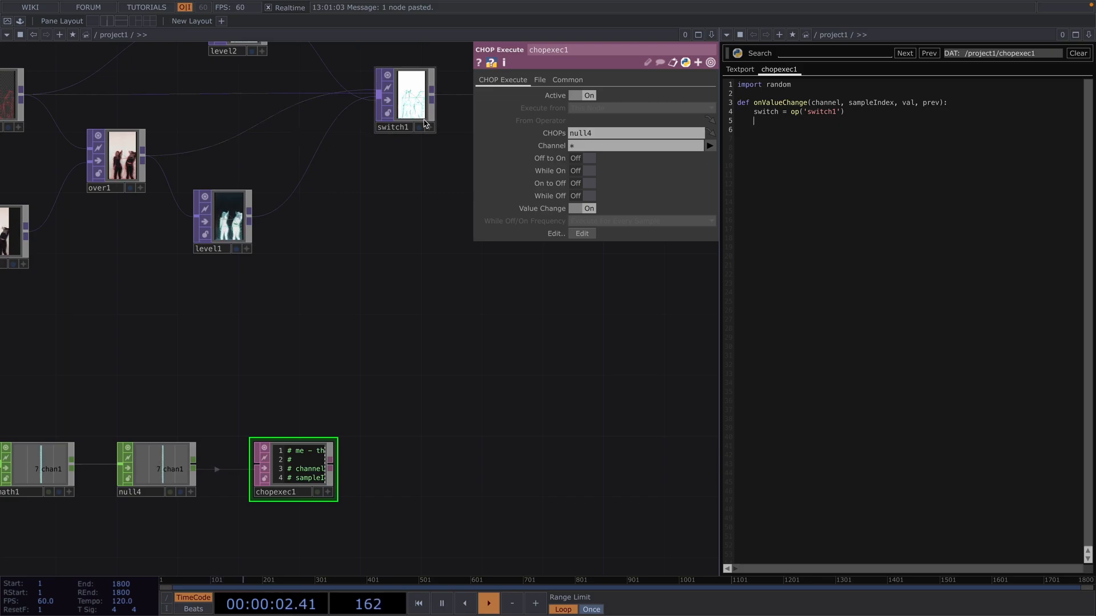
pyautogui.write('connections =')
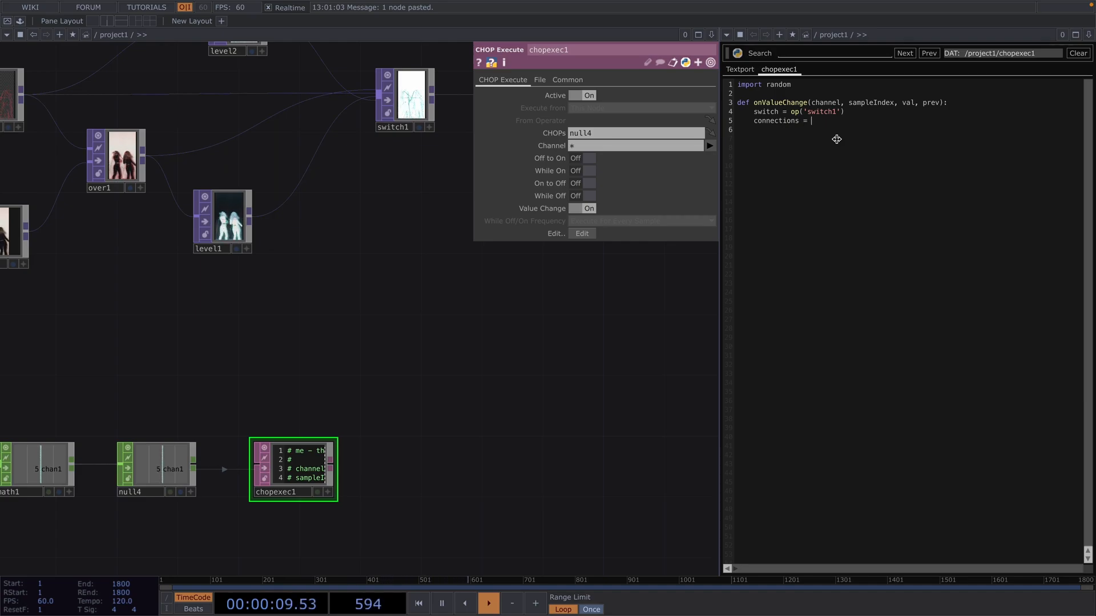
pyautogui.write('len(')
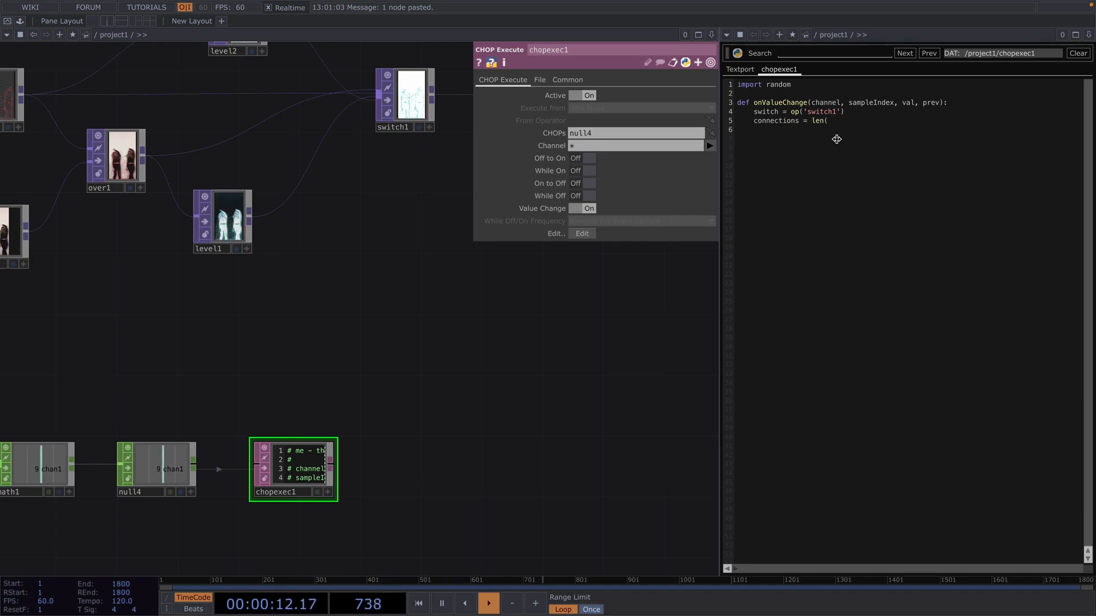
pyautogui.write('switch')
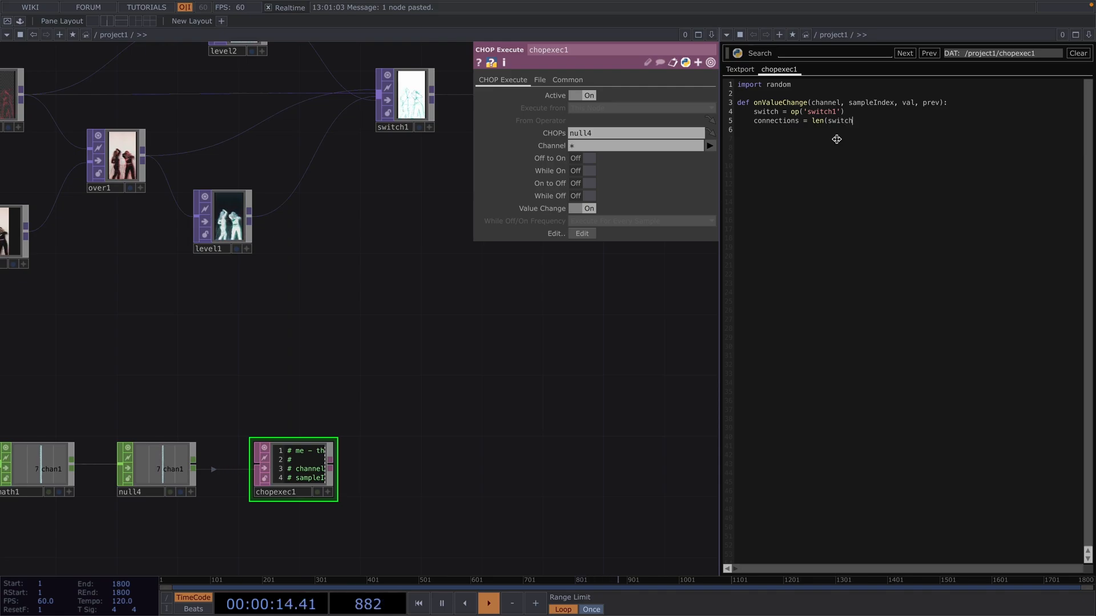
pyautogui.write('.inputConnectors')
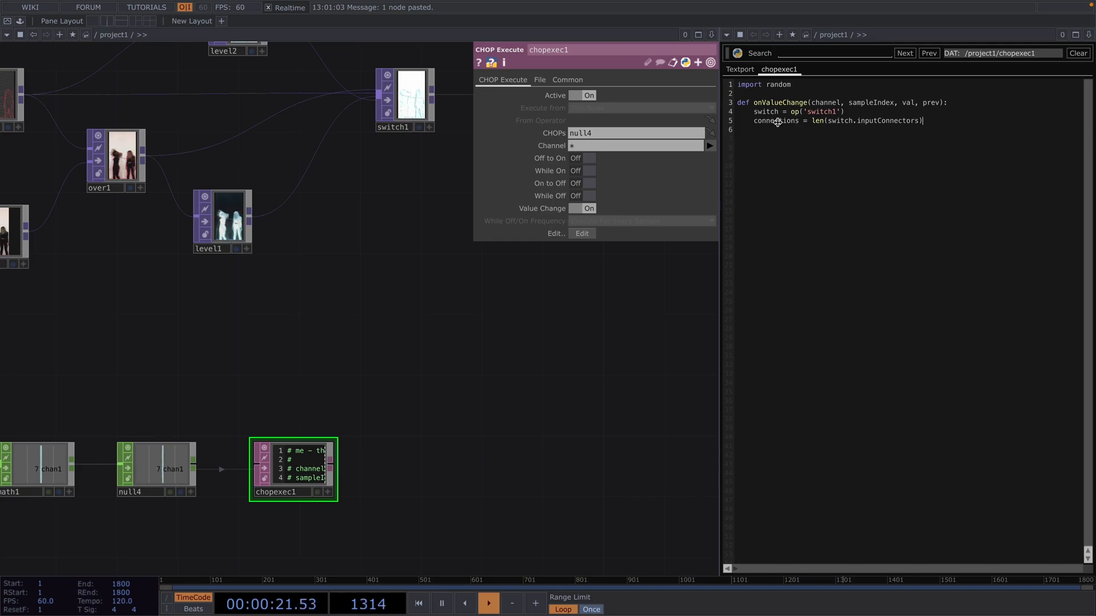
pyautogui.click(403, 99)
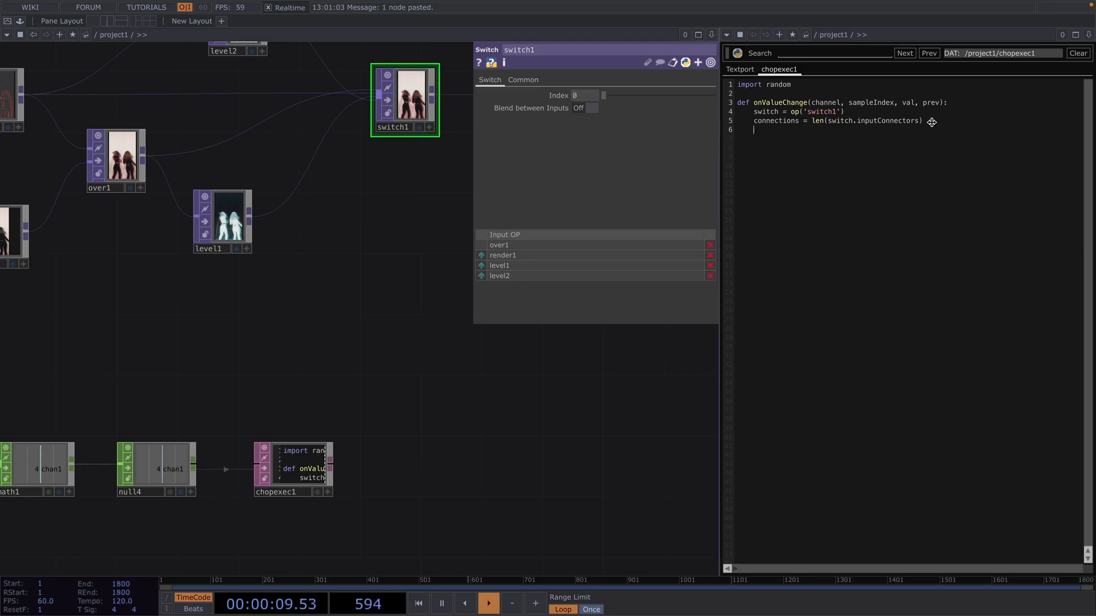
# - Subtract 1 from connections and add random_connection = random.randint(0, connections)
pyautogui.write('-1')
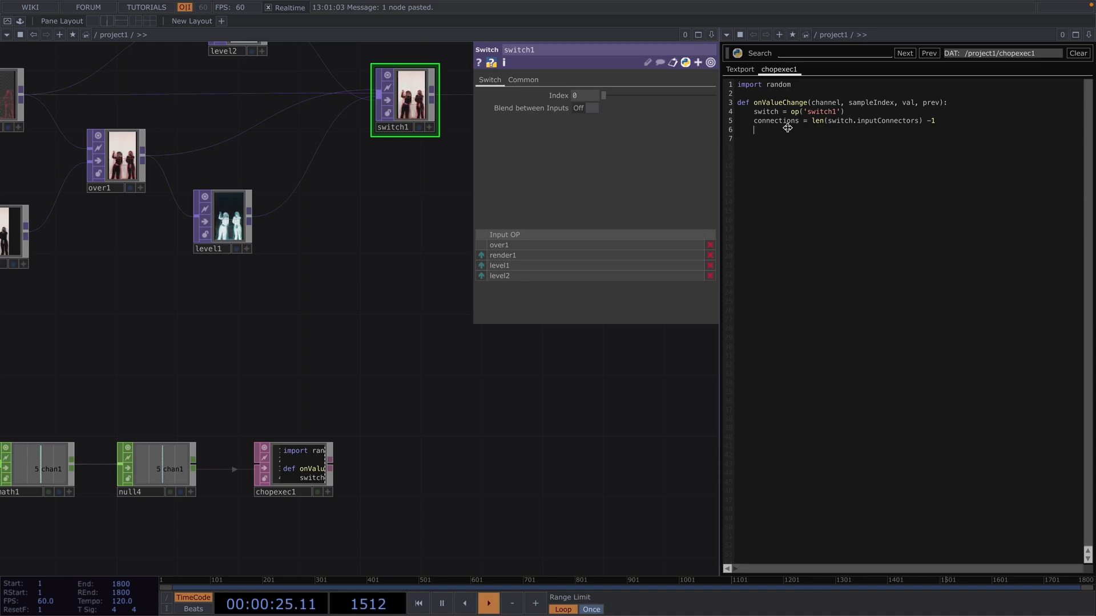
pyautogui.write('random_')
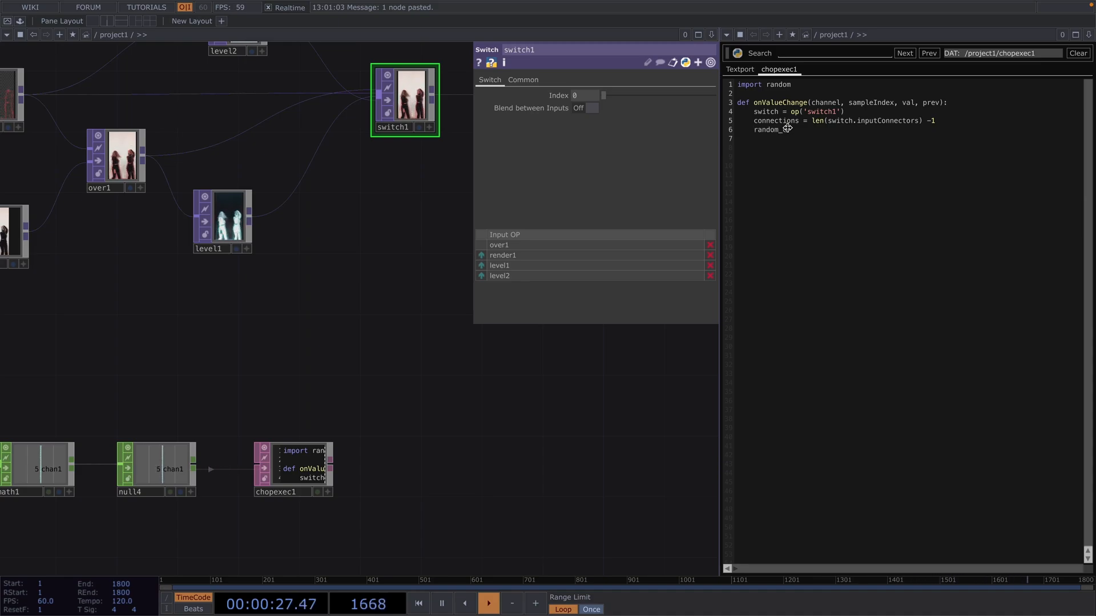
pyautogui.write('connection')
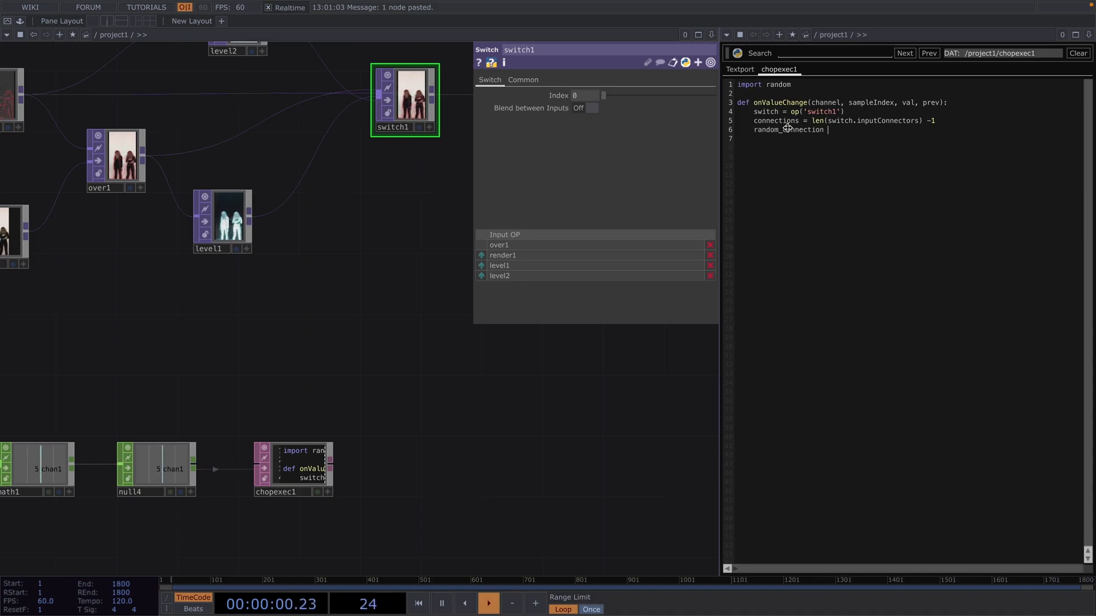
pyautogui.write('= random.rand')
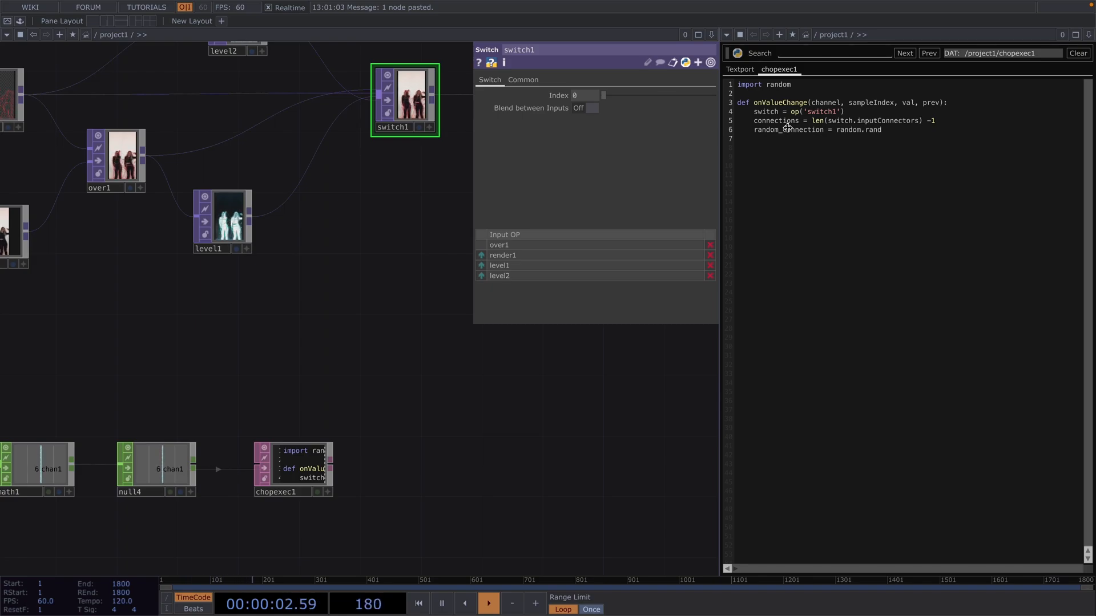
pyautogui.write('int()')
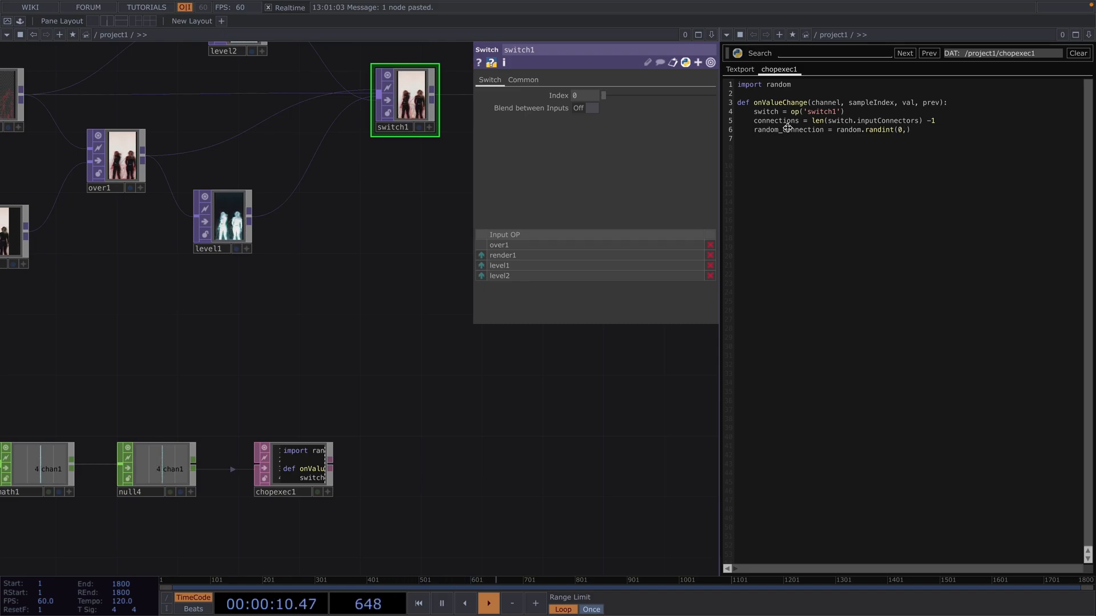
pyautogui.write('connection')
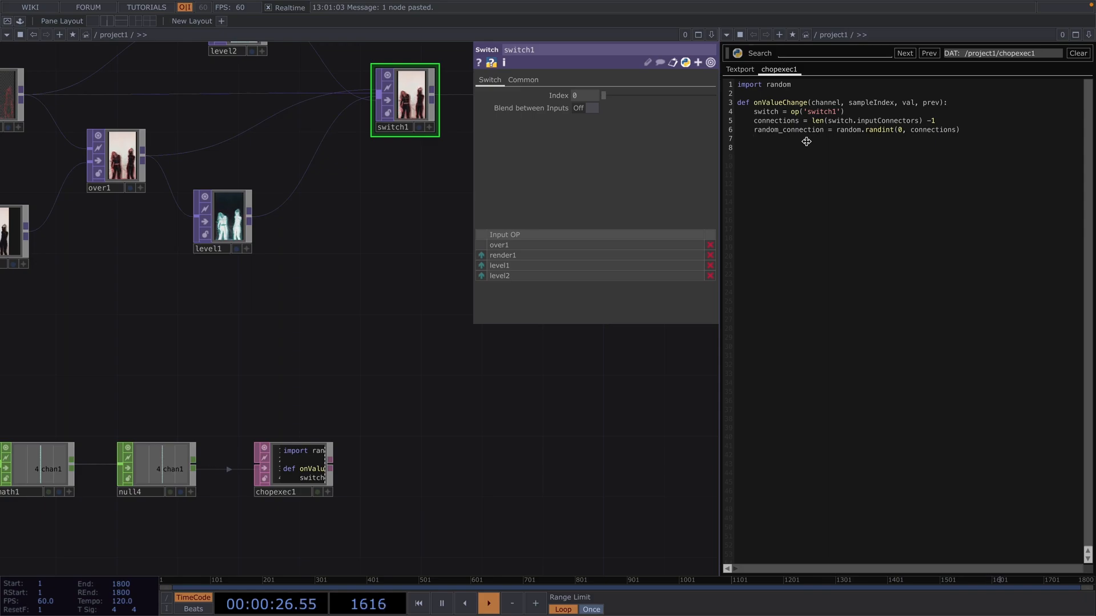
# - Assign switch.par.index.val = random_connection so switch1's index becomes random
pyautogui.write('switch.')
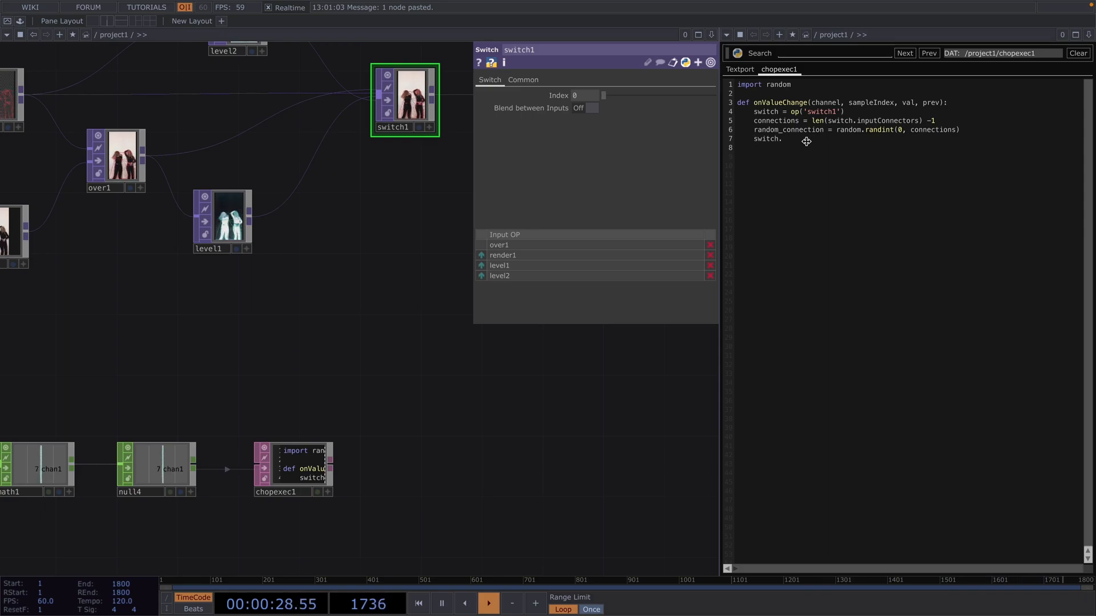
pyautogui.write('ra')
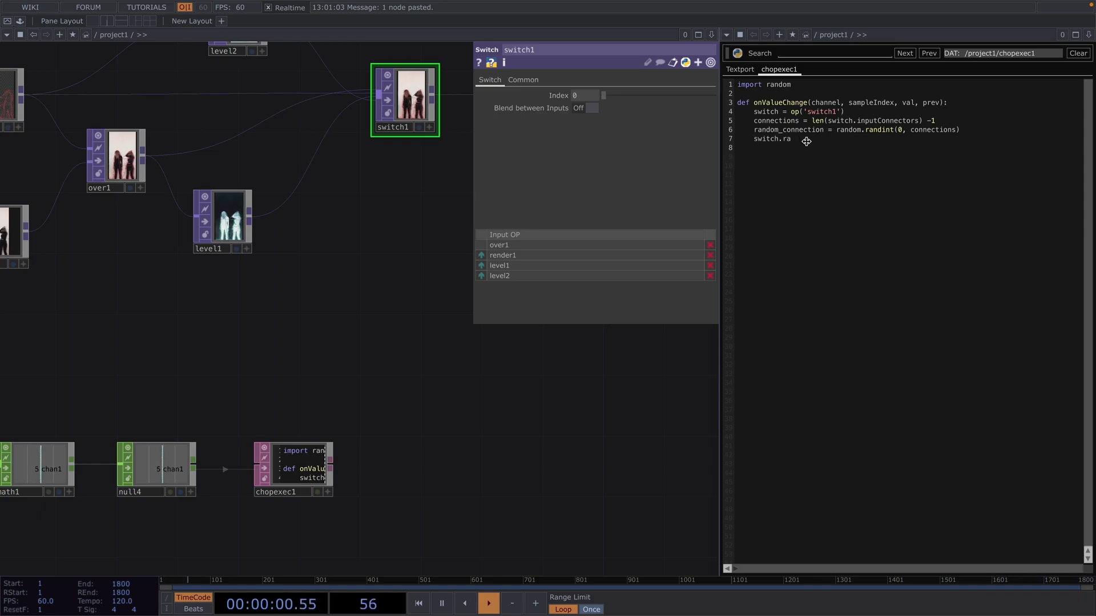
pyautogui.write('par.index.')
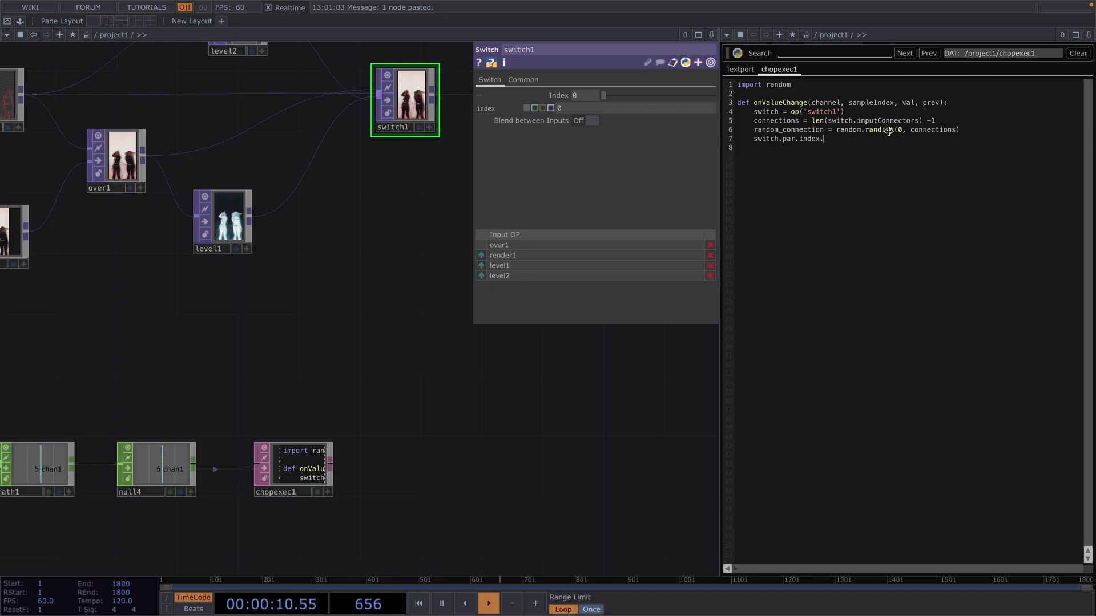
pyautogui.write('val =')
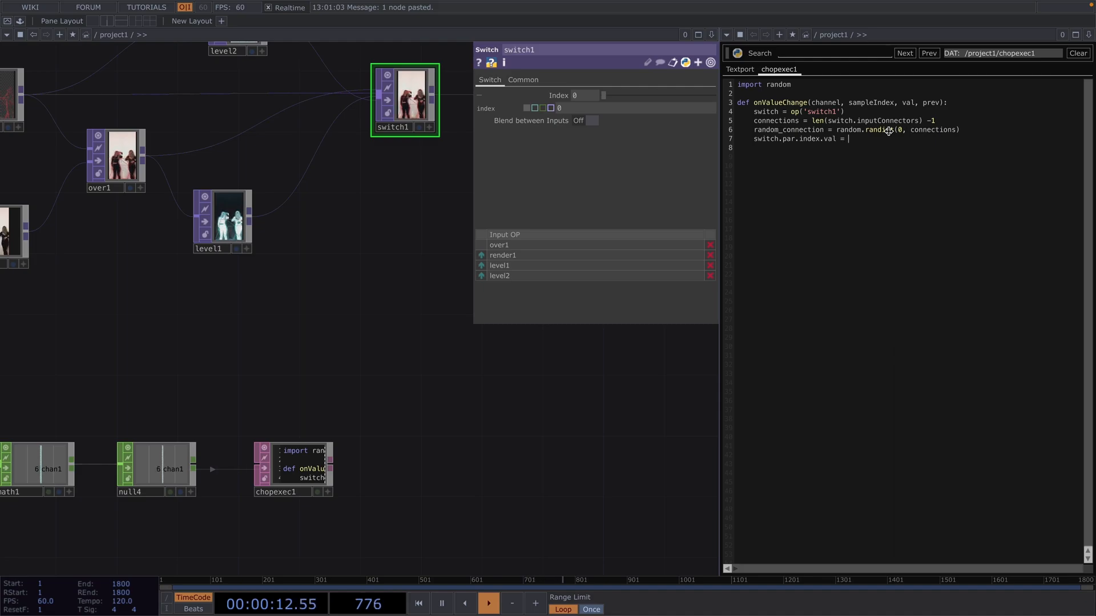
pyautogui.doubleClick(788, 129)
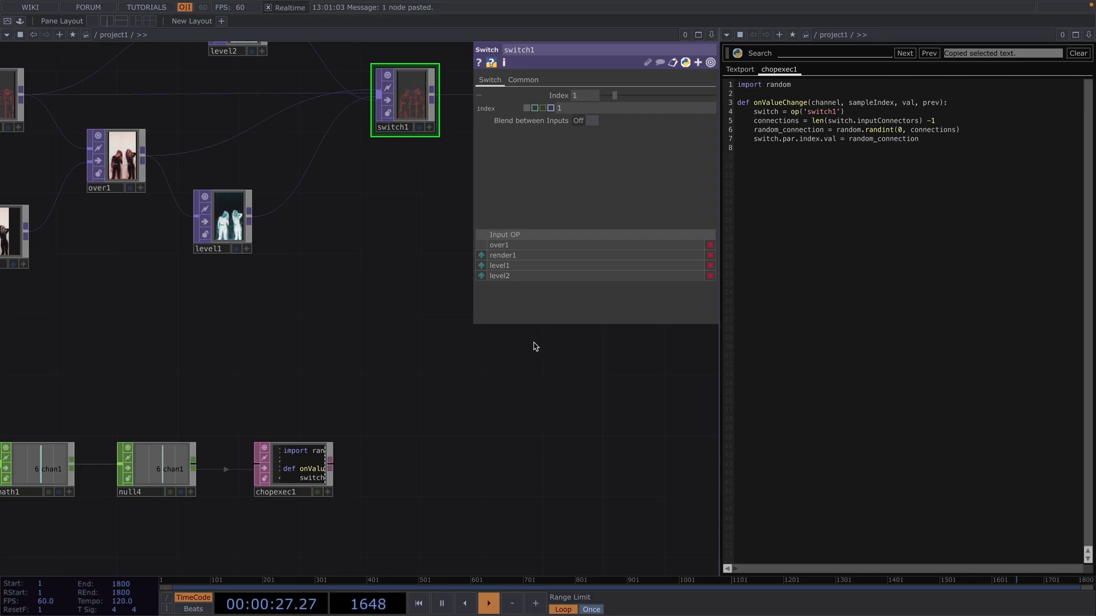
# - Switch the textport pane to a TOP Viewer showing the dancers with red outlines
pyautogui.click(726, 34)
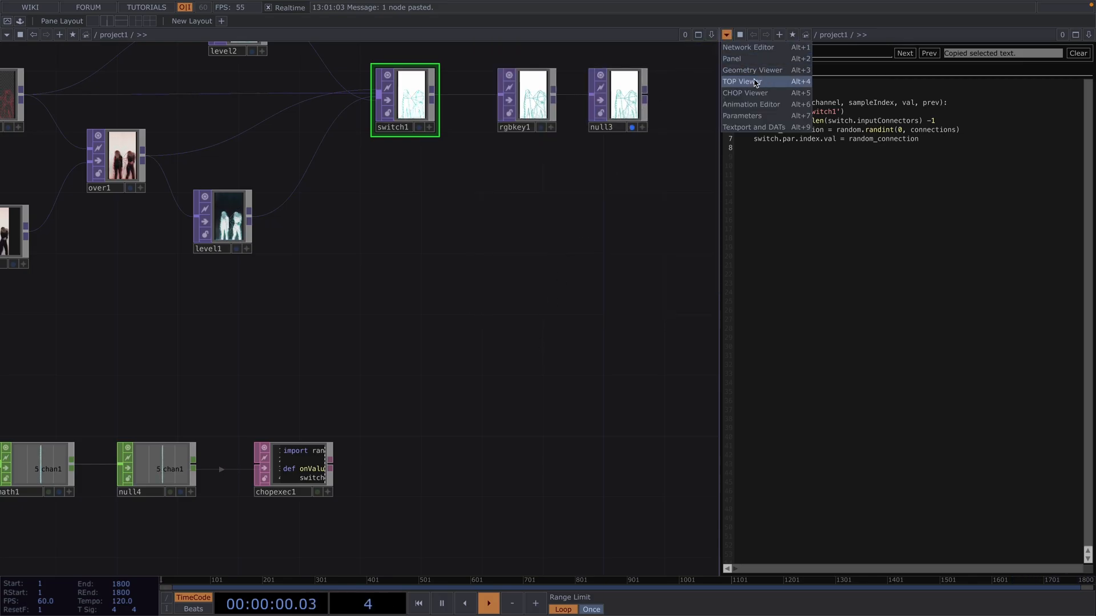
pyautogui.click(743, 81)
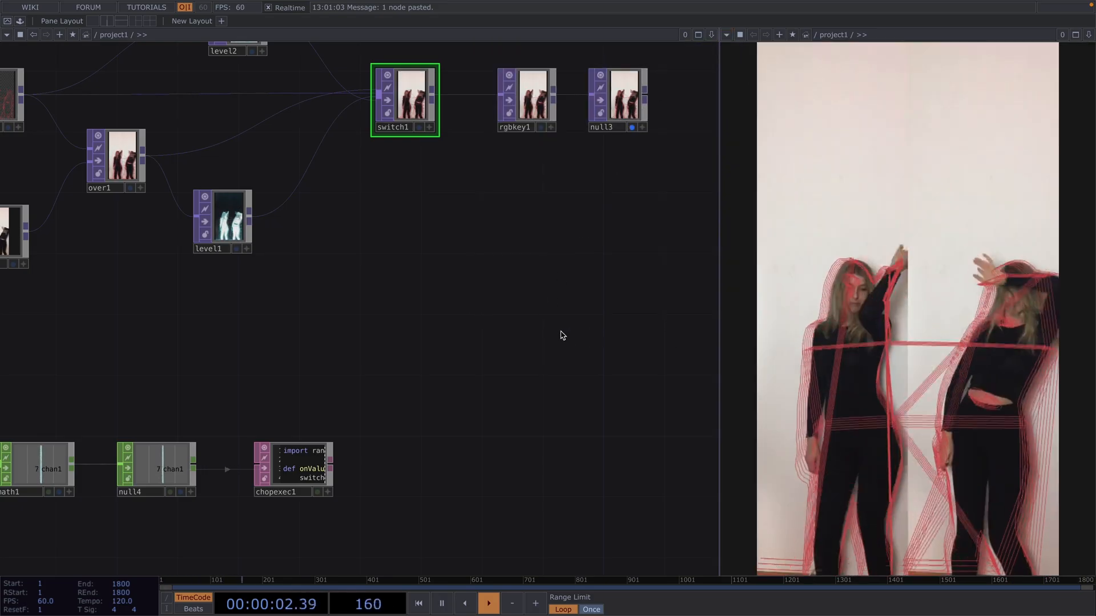